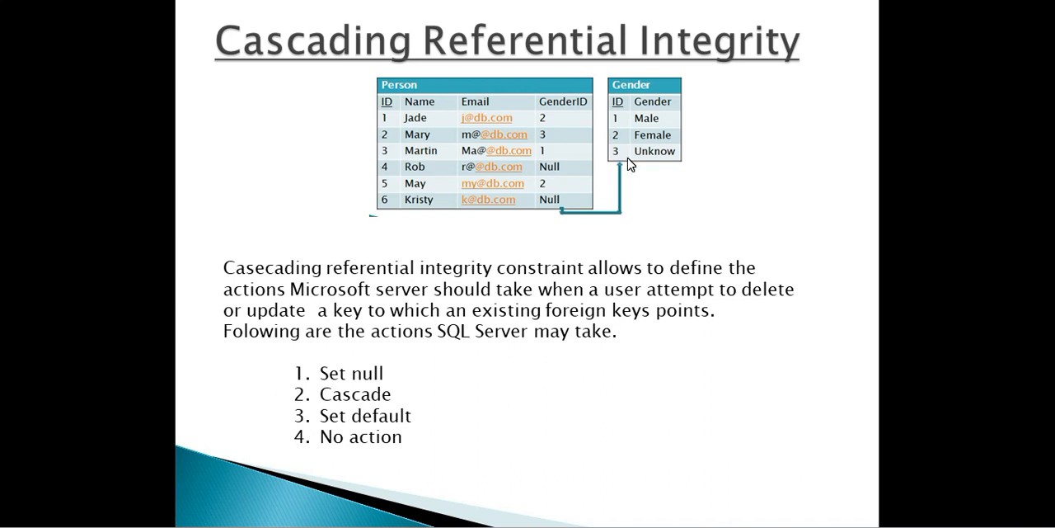
mouse_move(722, 106)
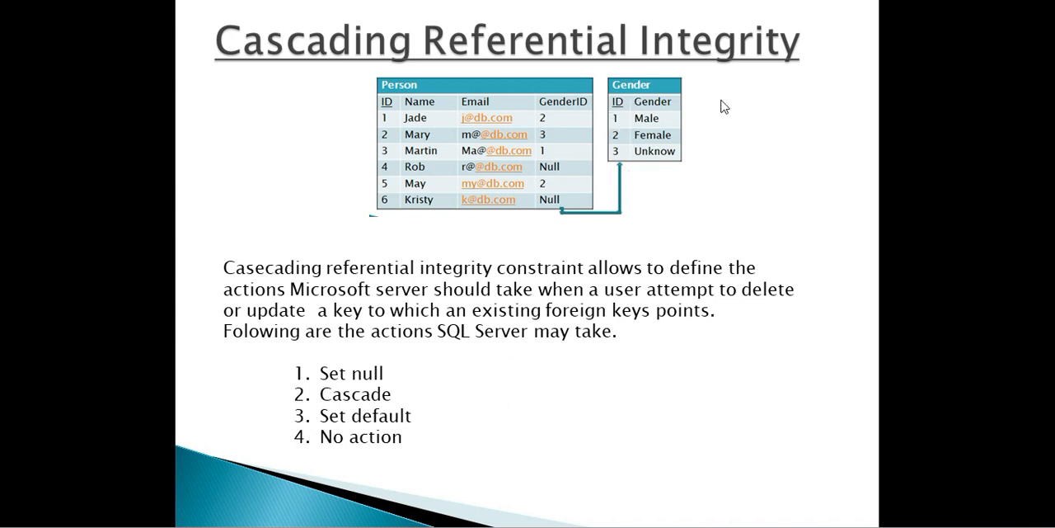
mouse_move(643, 182)
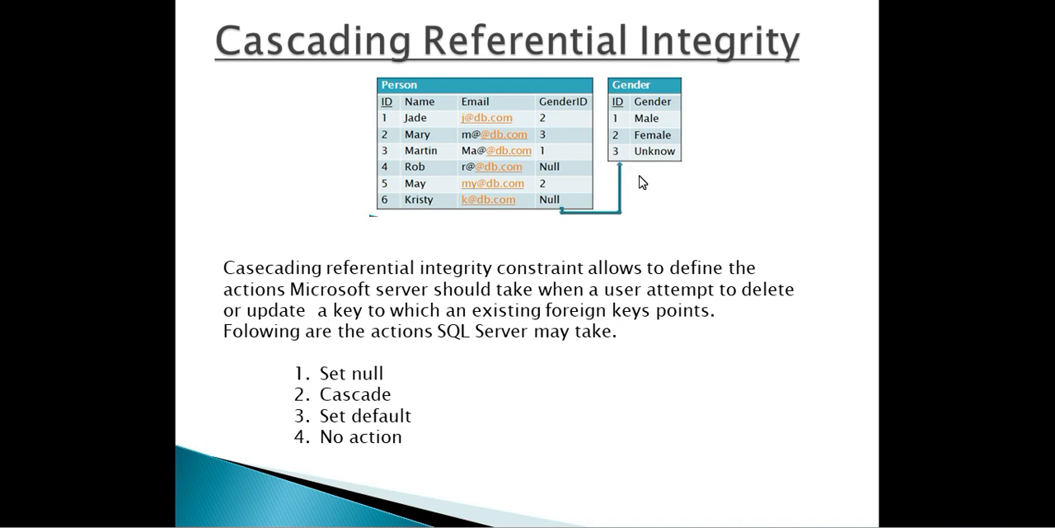
mouse_move(613, 216)
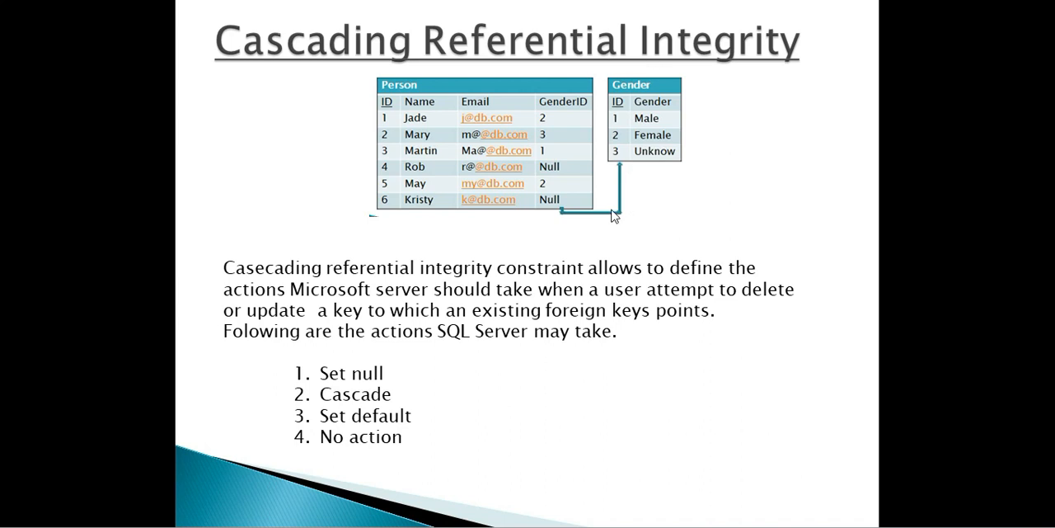
mouse_move(570, 98)
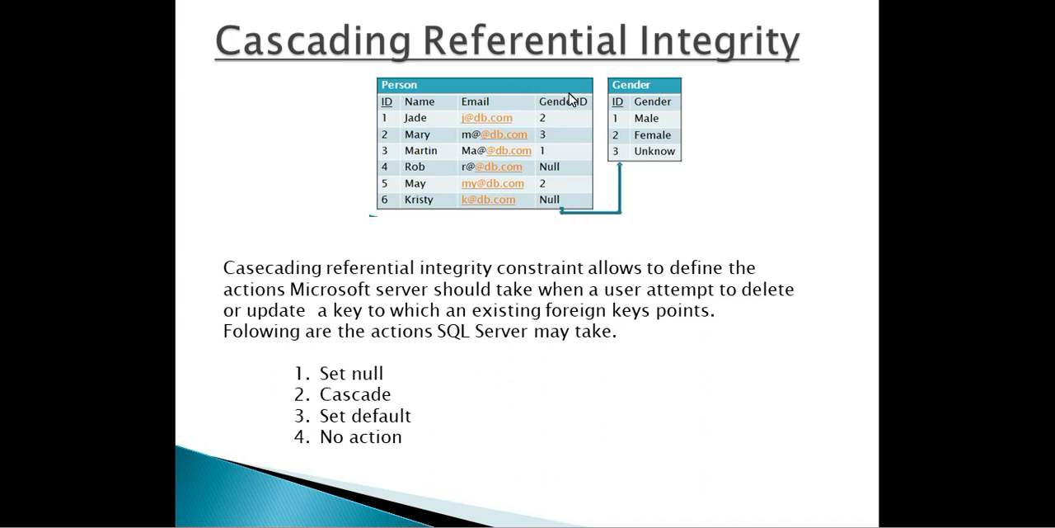
mouse_move(372, 125)
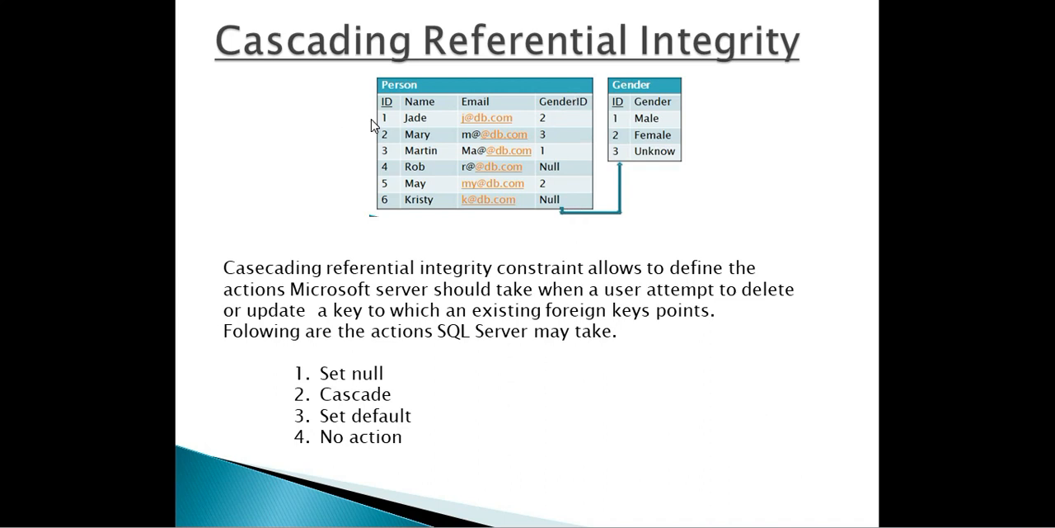
mouse_move(379, 126)
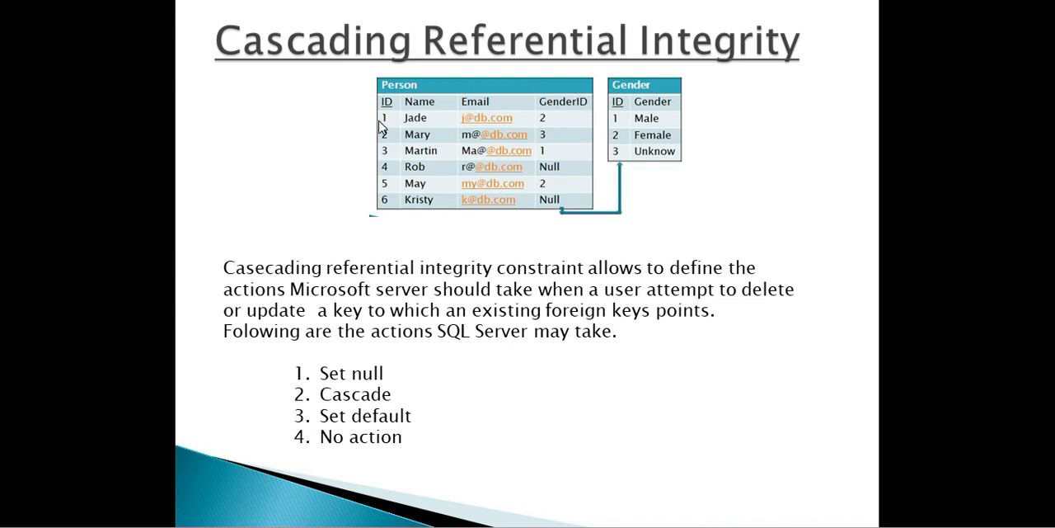
mouse_move(527, 133)
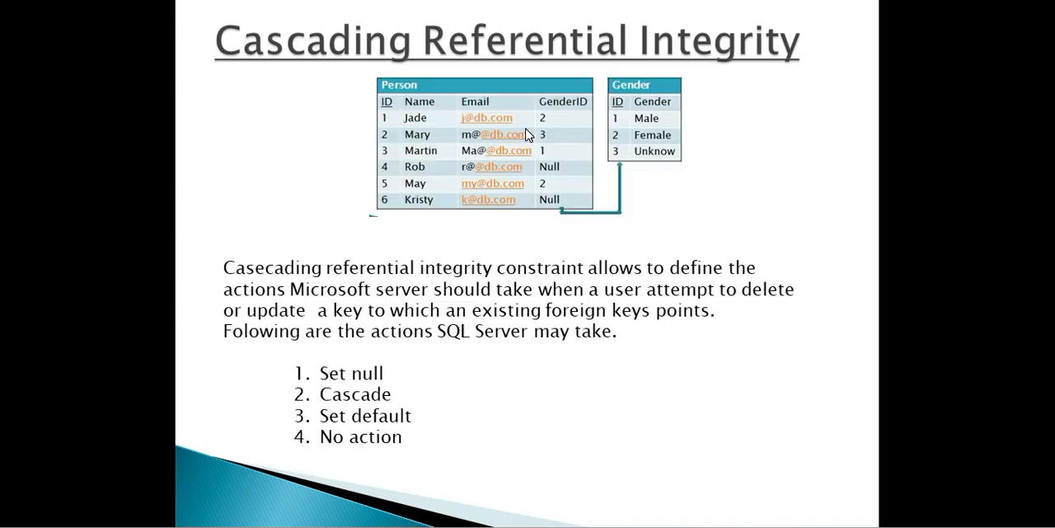
mouse_move(627, 138)
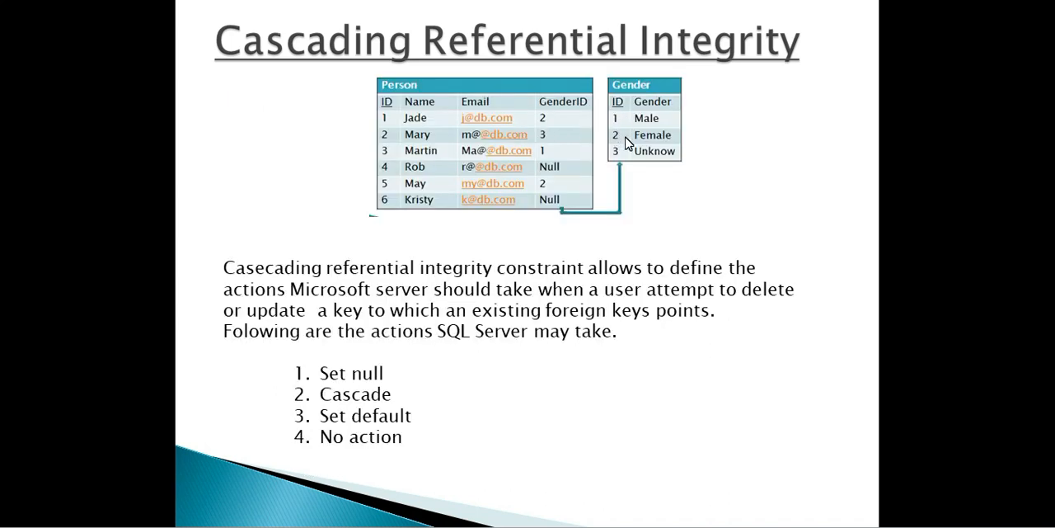
mouse_move(629, 148)
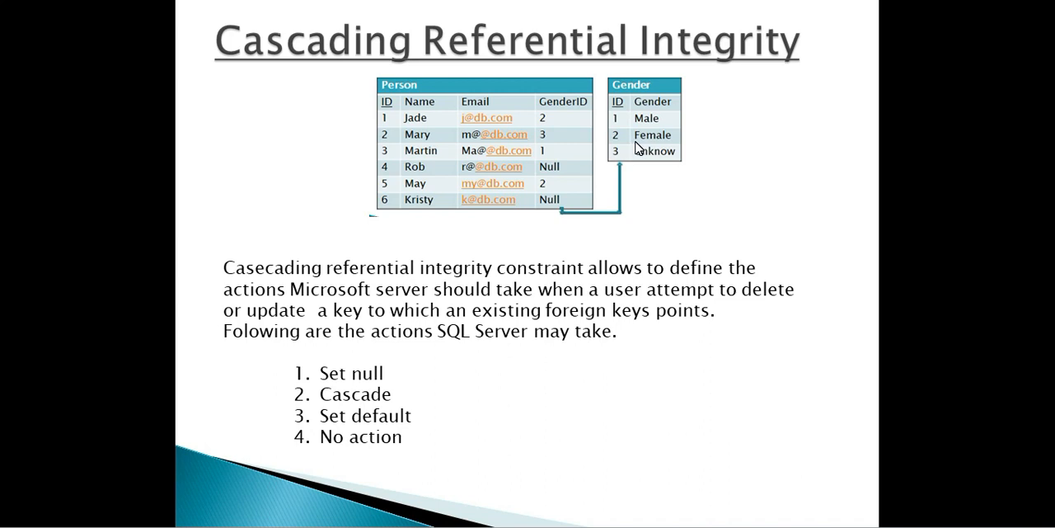
mouse_move(643, 145)
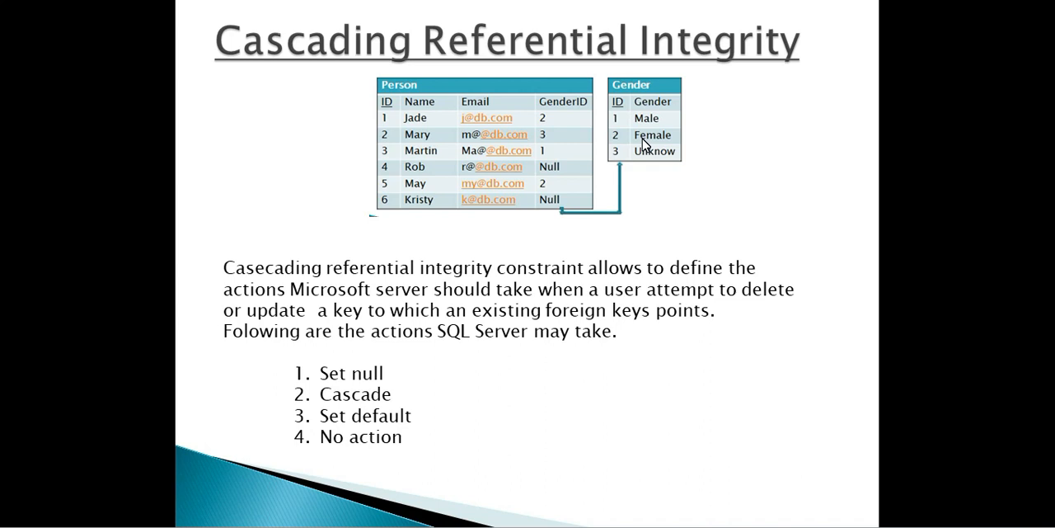
mouse_move(626, 146)
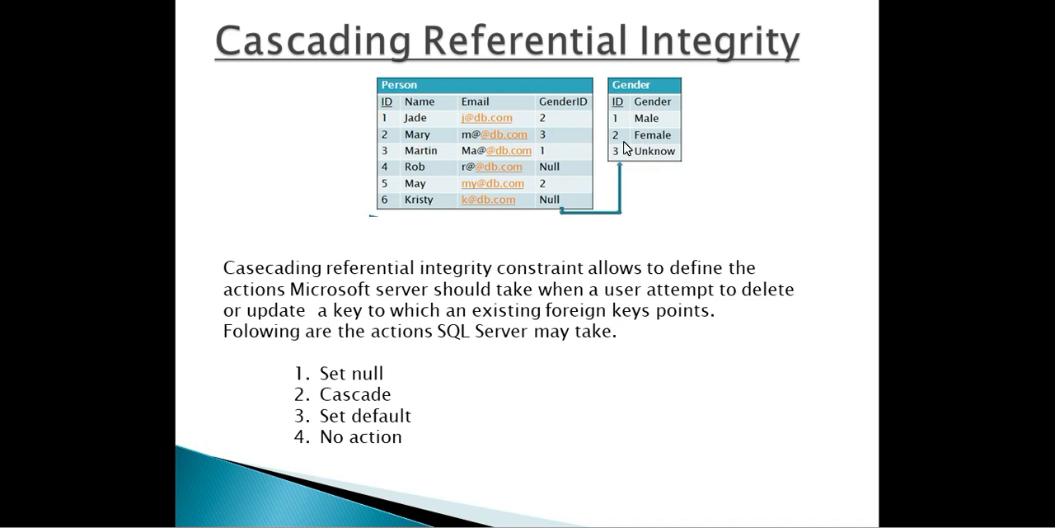
mouse_move(521, 172)
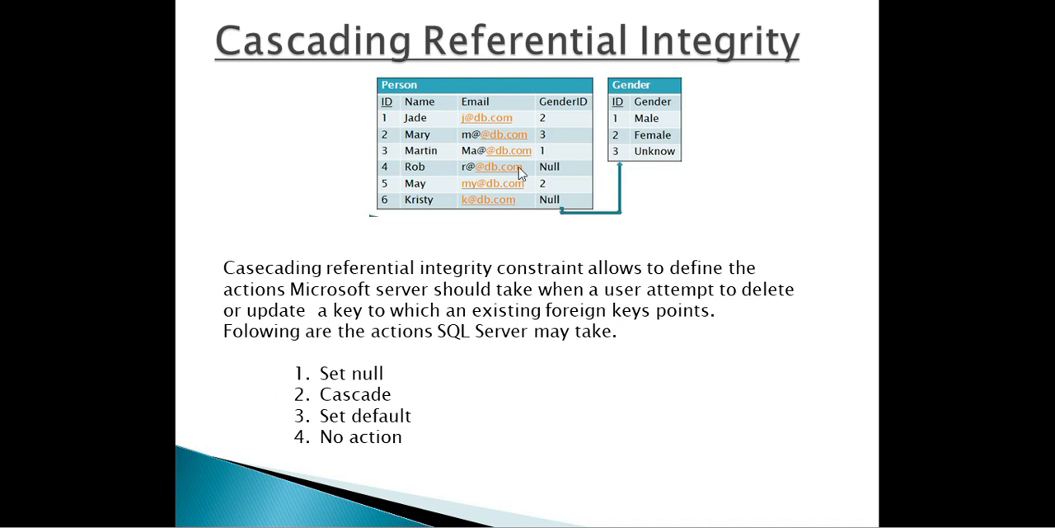
mouse_move(425, 166)
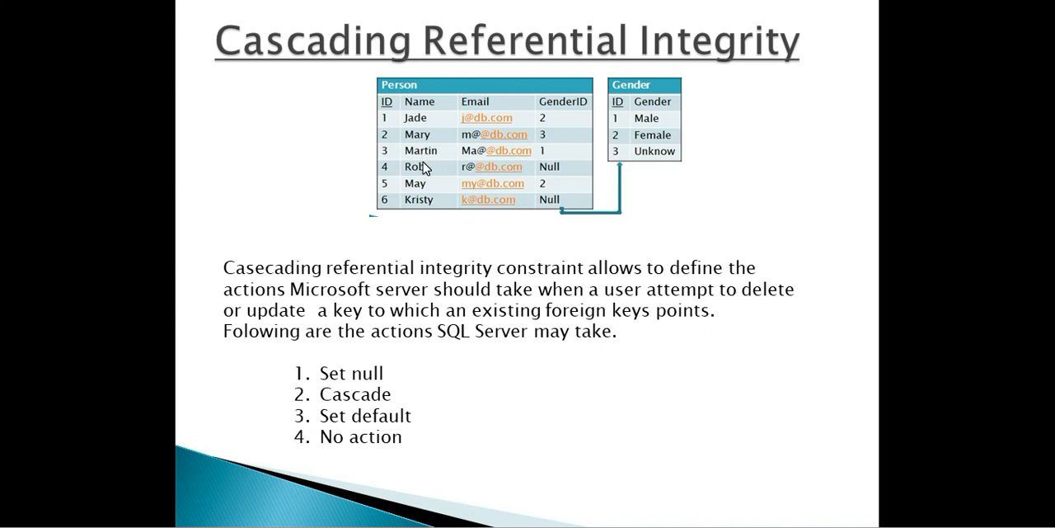
mouse_move(548, 119)
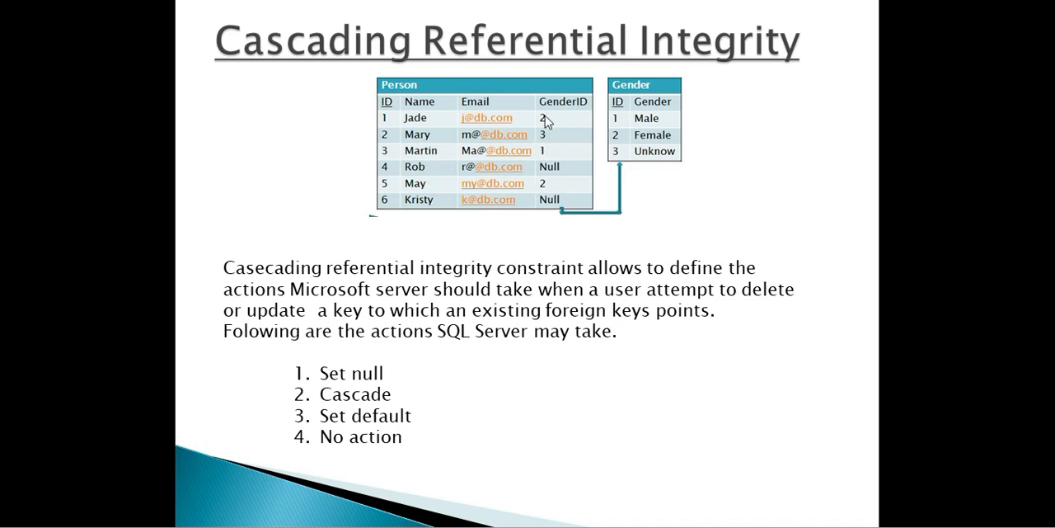
mouse_move(679, 138)
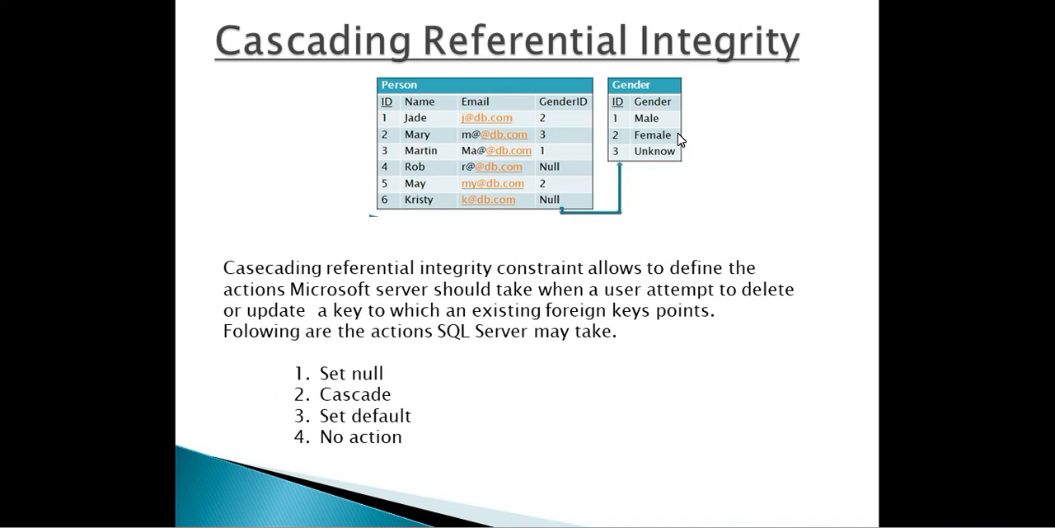
mouse_move(719, 266)
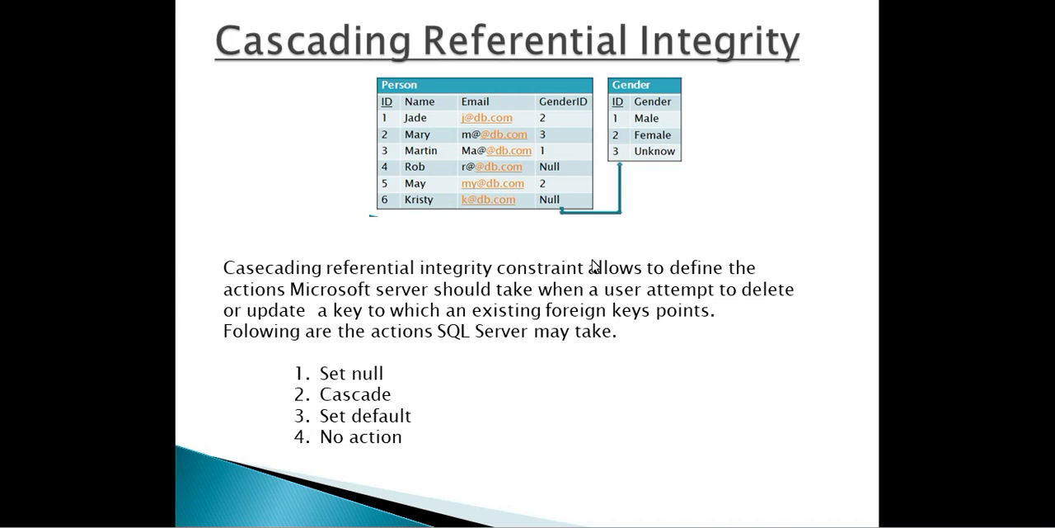
mouse_move(541, 333)
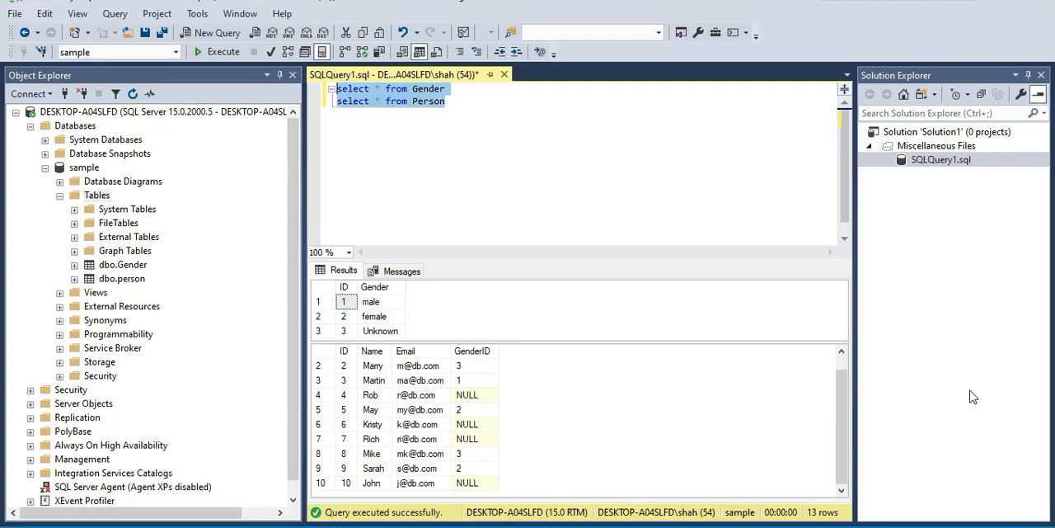
mouse_move(863, 451)
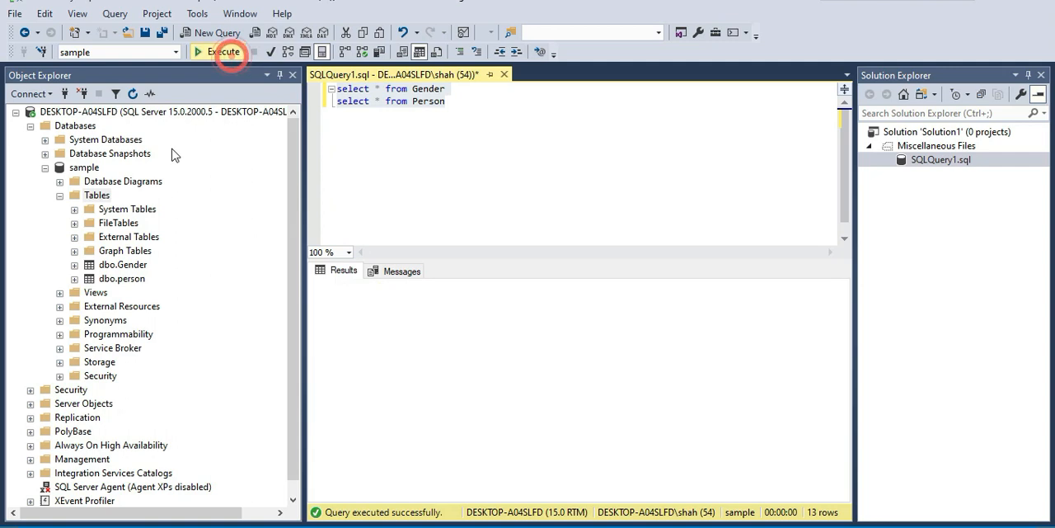
Re-run select * from Gender and select * from Person and review the result rows.
click(221, 53)
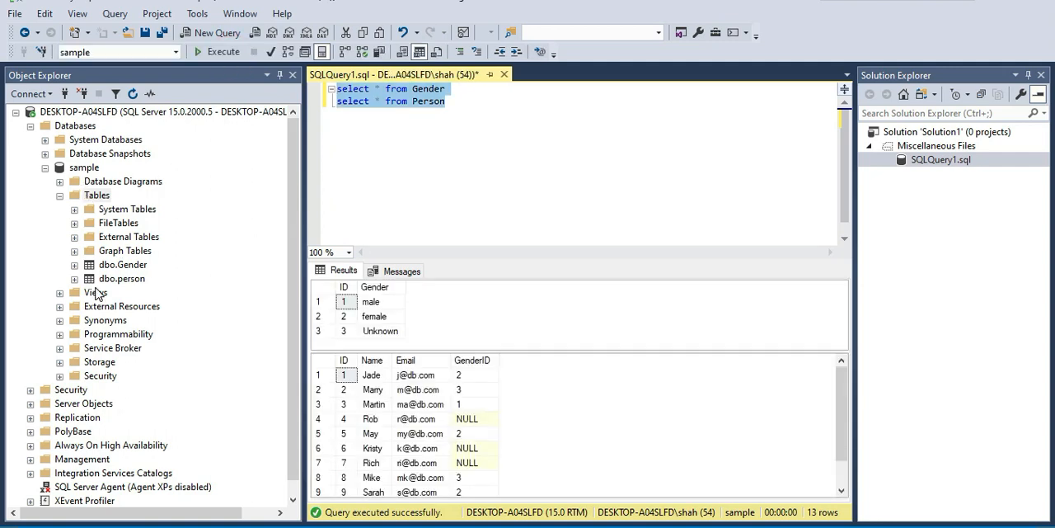
click(122, 264)
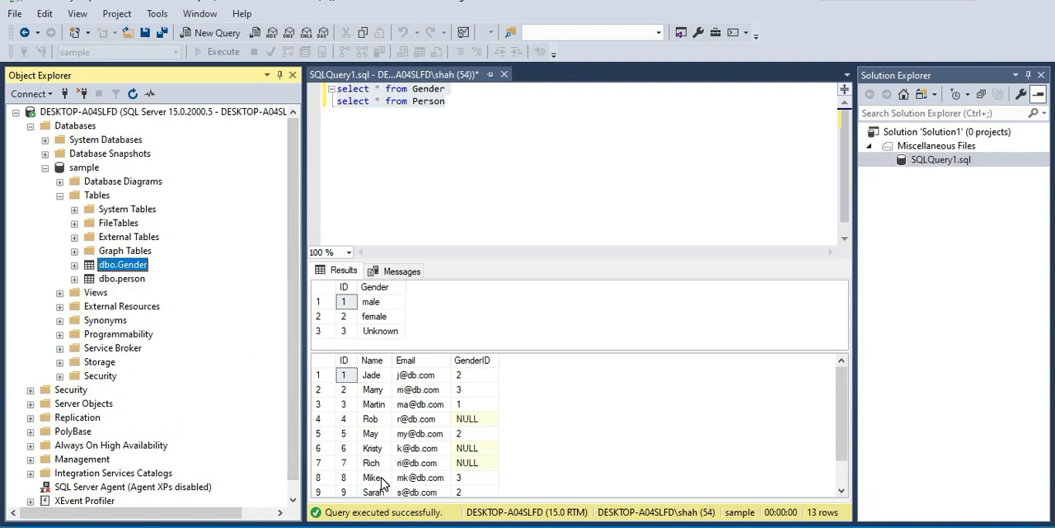
click(373, 492)
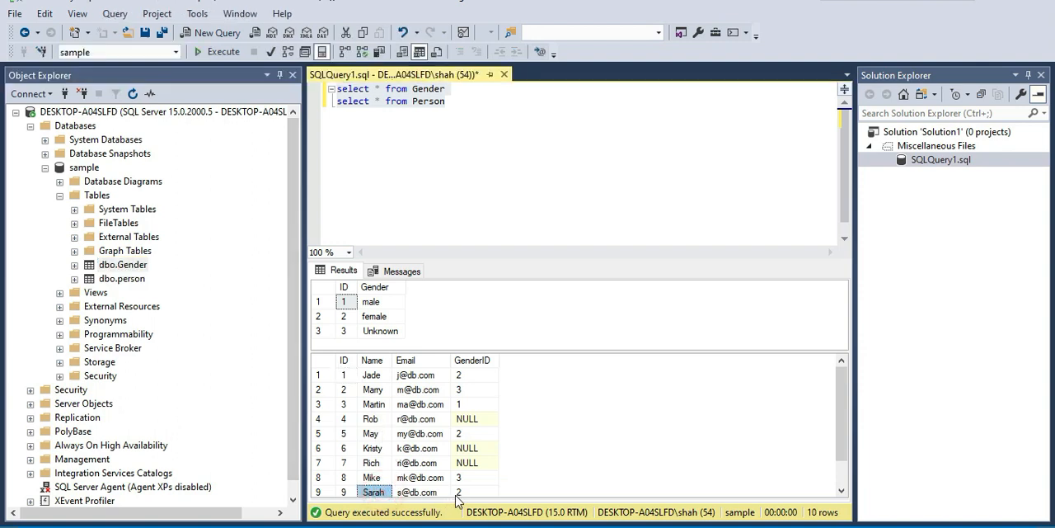
mouse_move(428, 173)
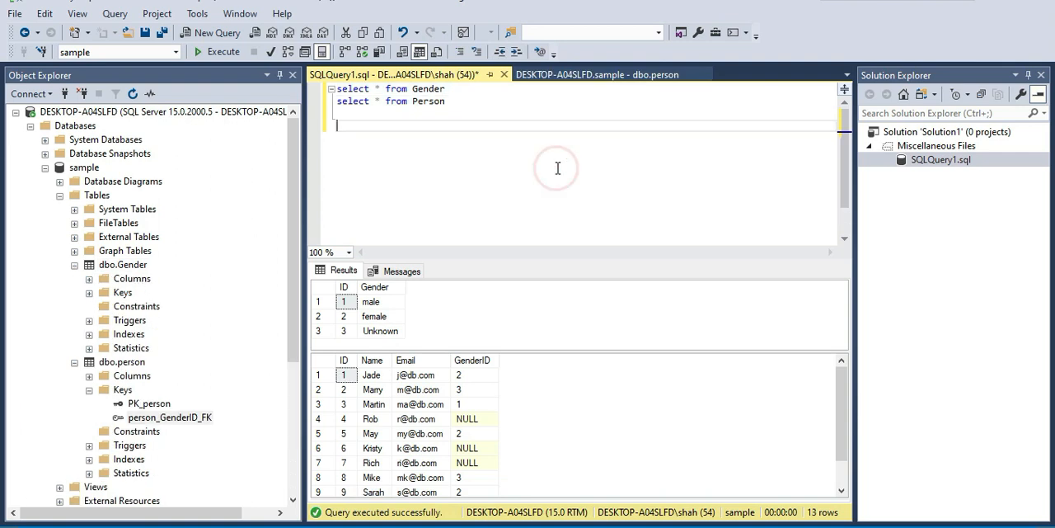
Run delete from Gender where ID=2 and read the foreign key conflict message.
text(delete)
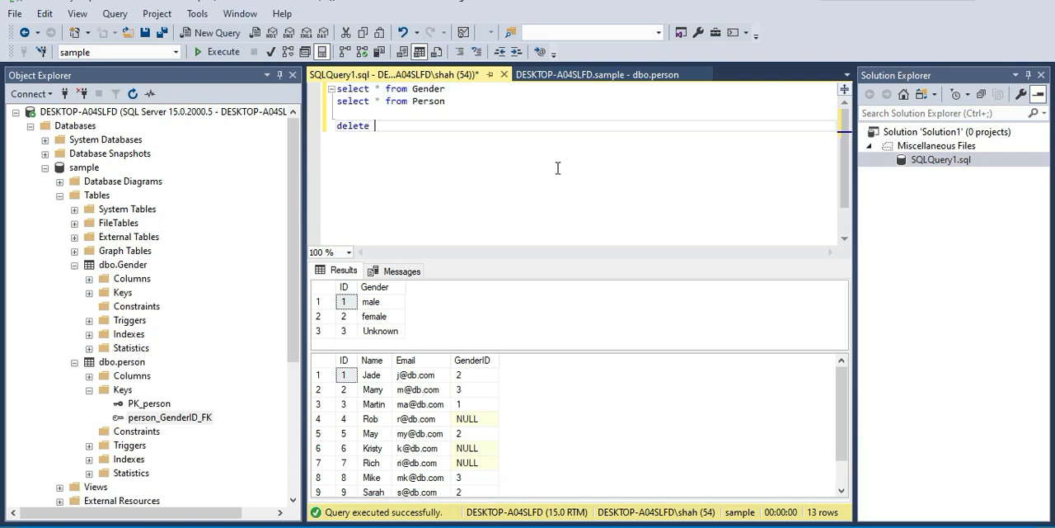
text(from)
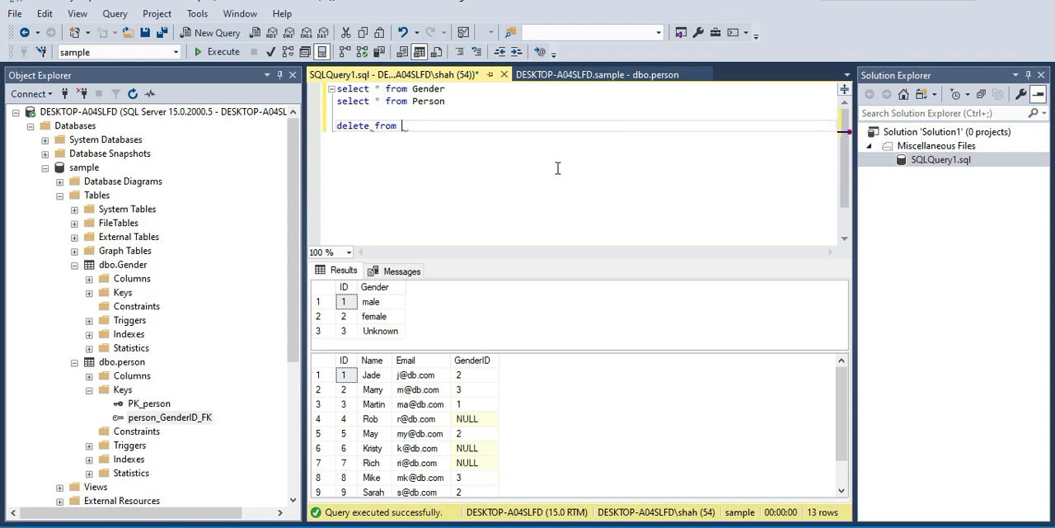
text(Gender)
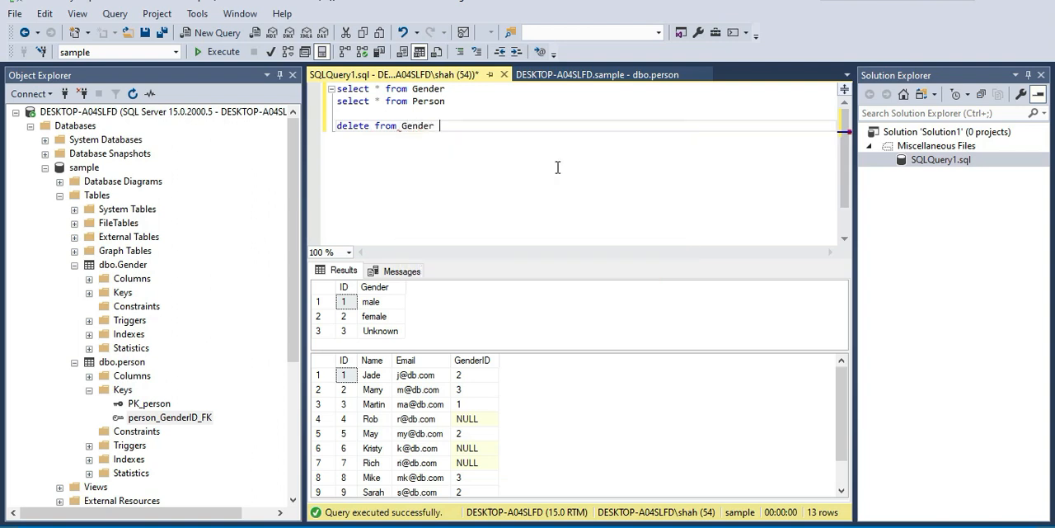
text(where I)
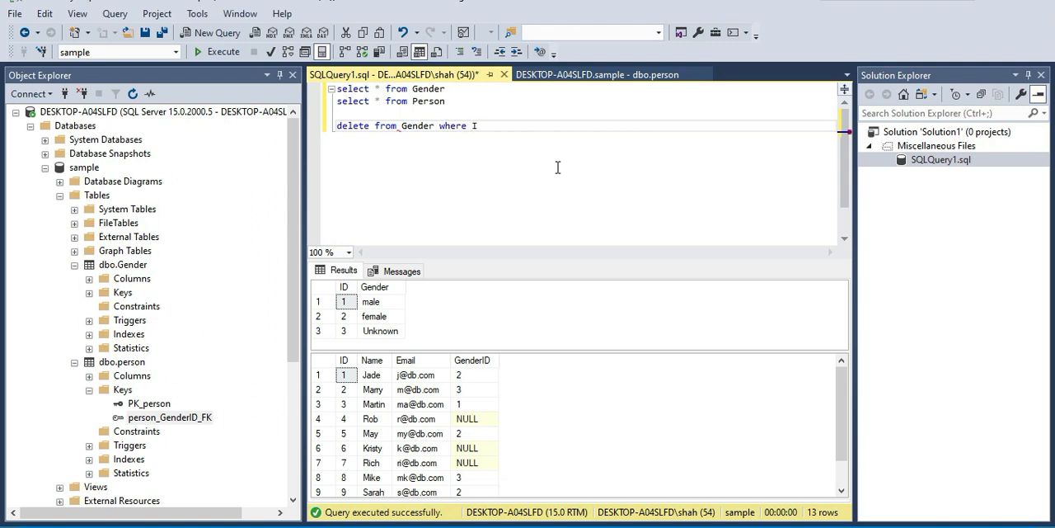
text(D=2)
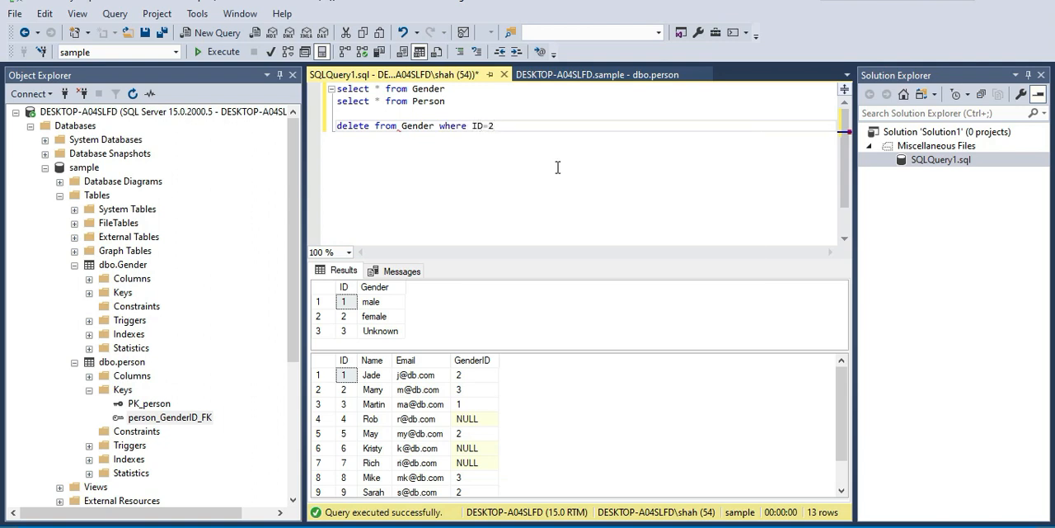
click(218, 51)
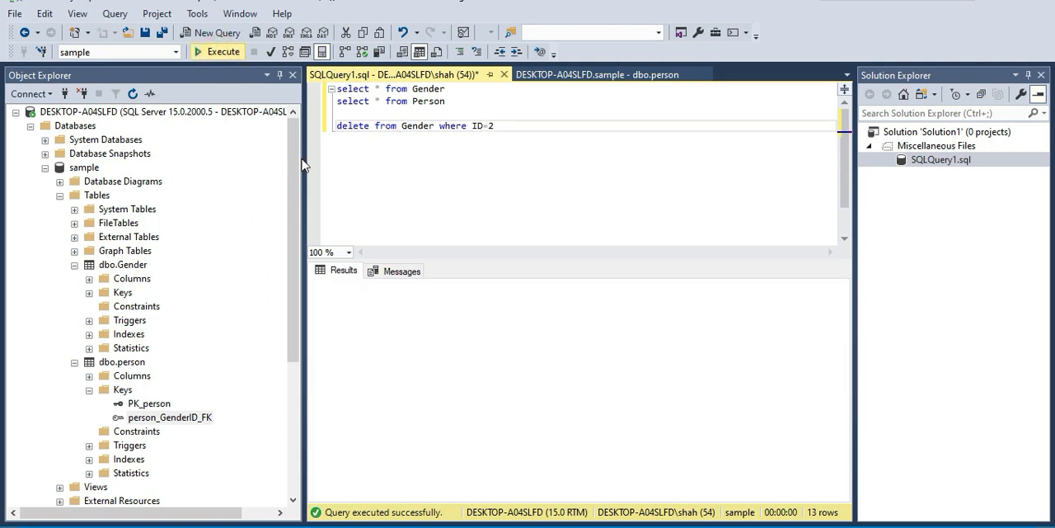
click(218, 51)
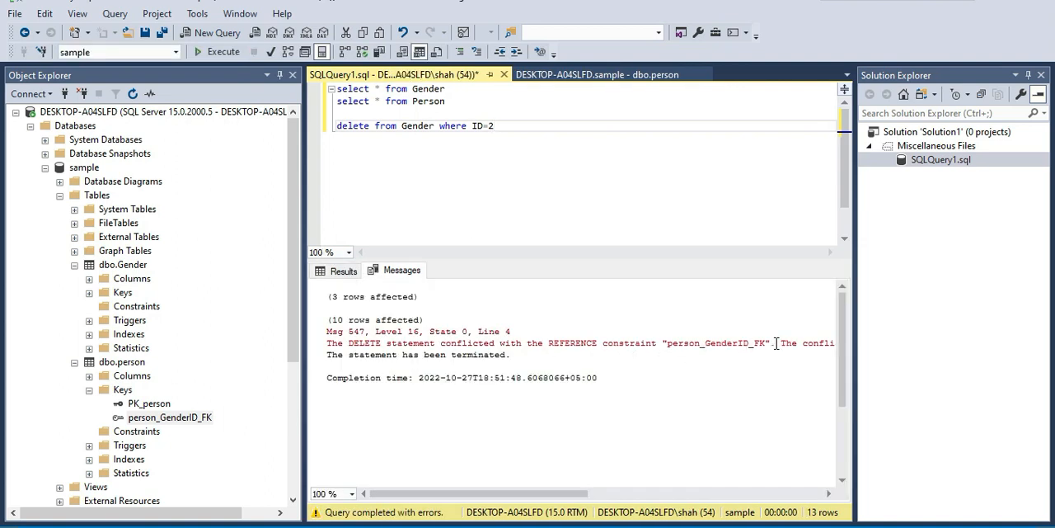
Locate the conflicting person_GenderID_FK constraint under the Person table keys.
double_click(714, 343)
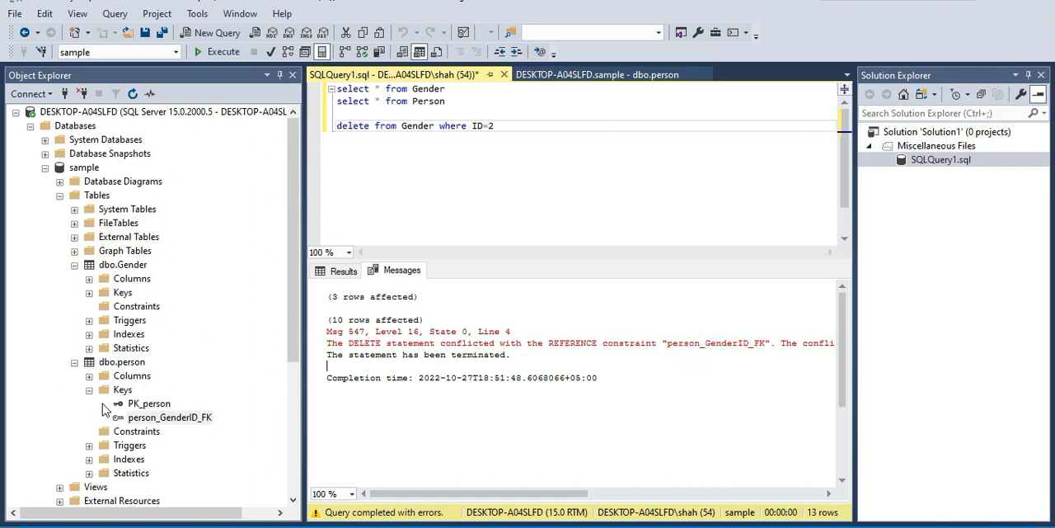
click(169, 415)
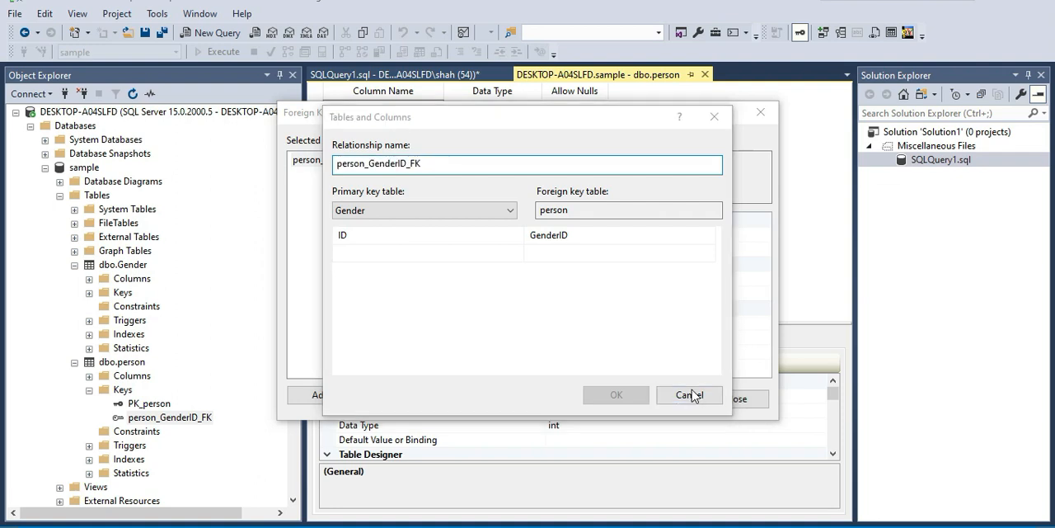
mouse_move(460, 241)
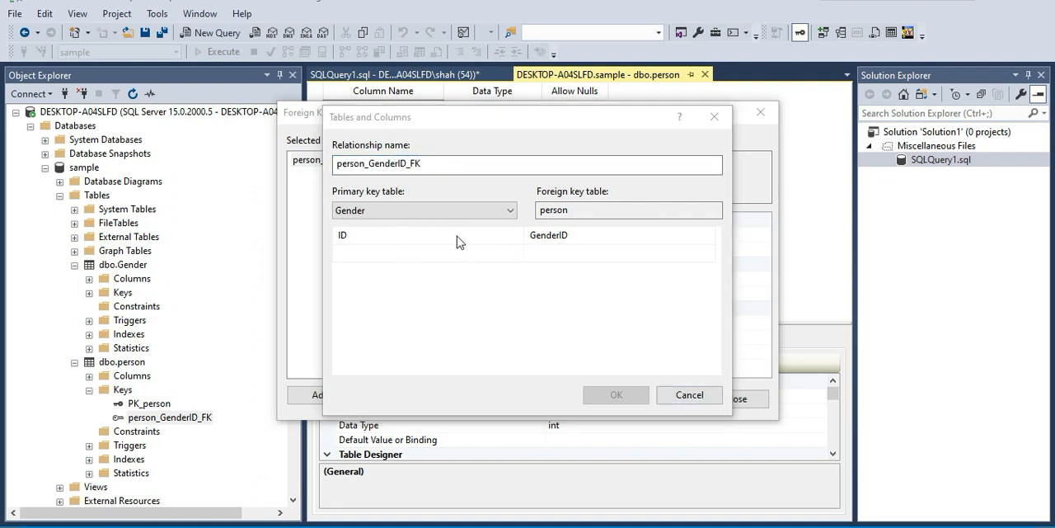
mouse_move(702, 442)
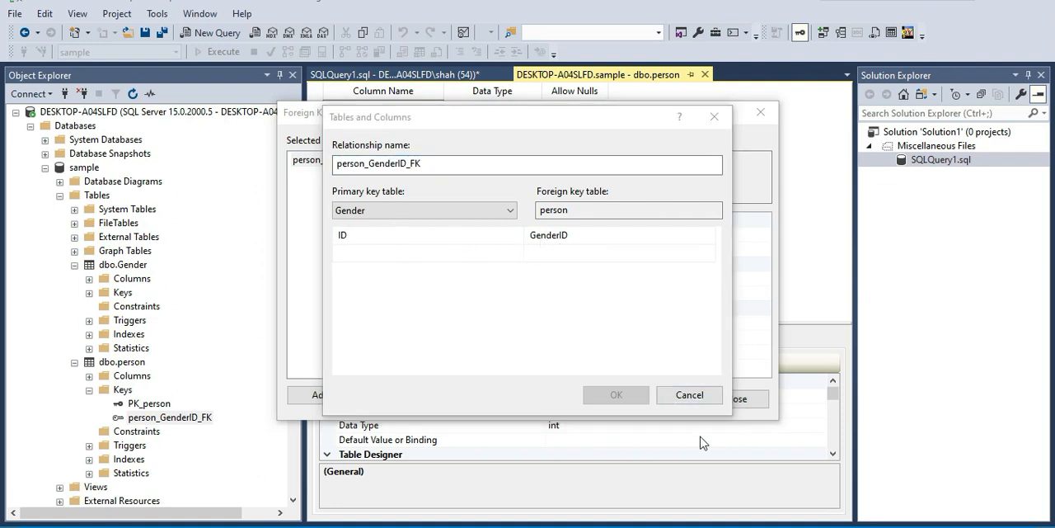
mouse_move(262, 445)
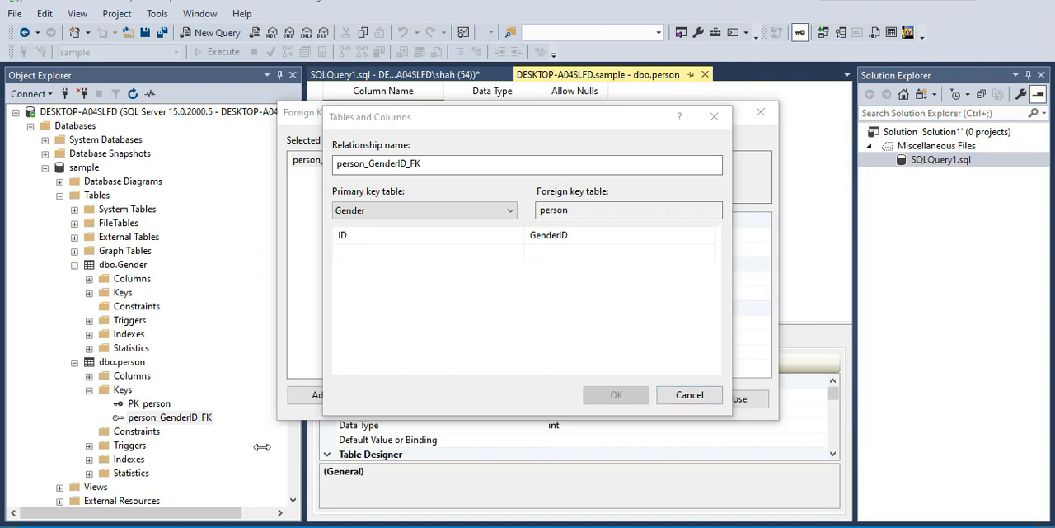
Show person_GenderID_FK's INSERT And UPDATE Specification with Delete and Update rules at No Action.
click(615, 394)
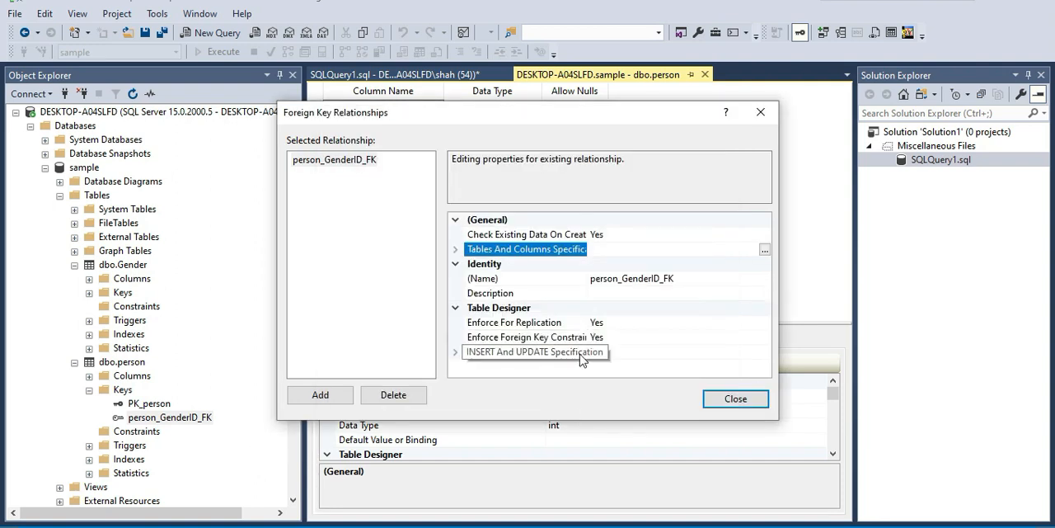
click(524, 351)
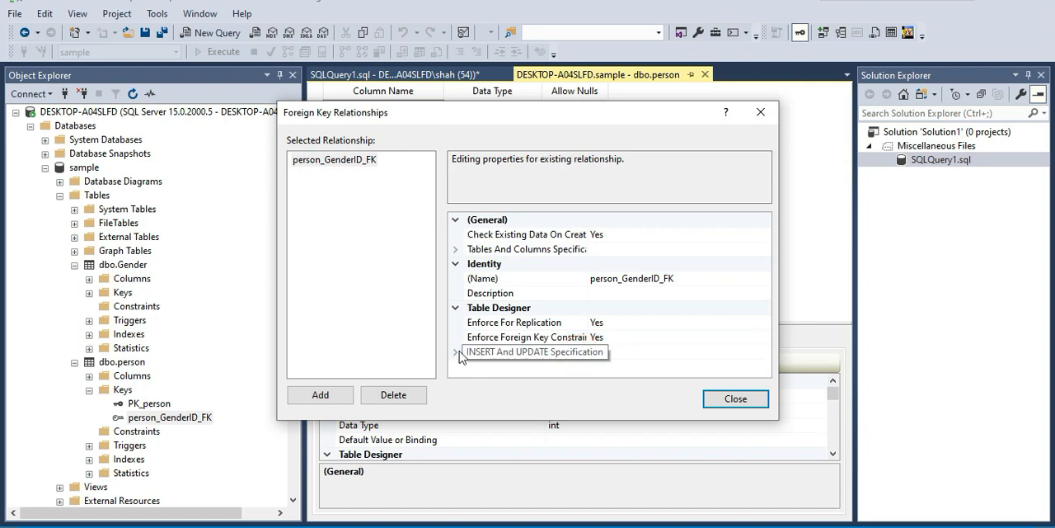
click(455, 353)
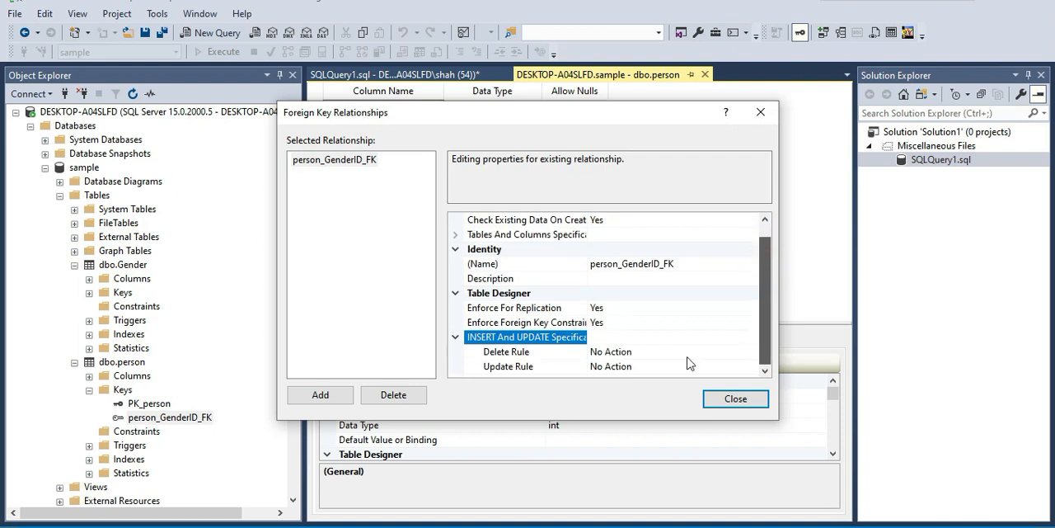
click(525, 366)
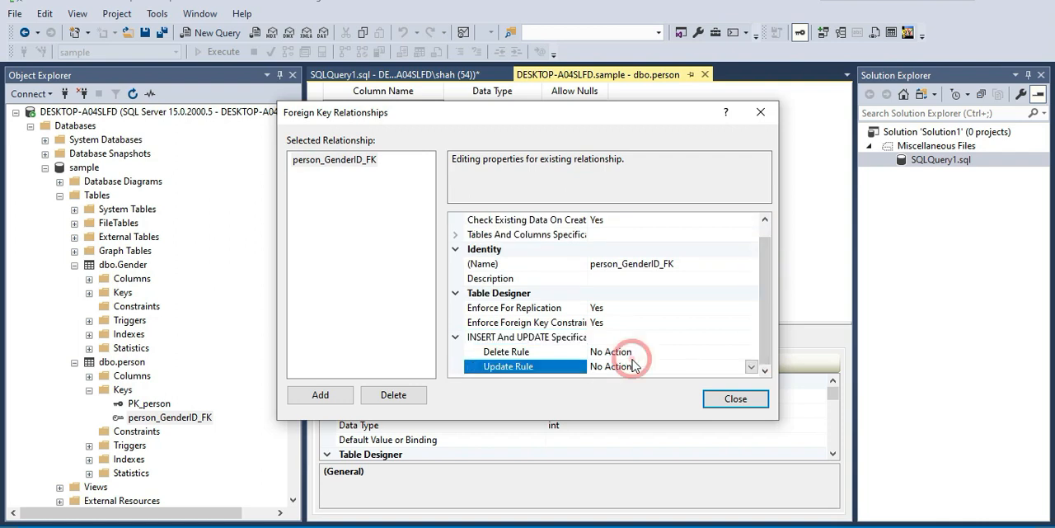
click(508, 351)
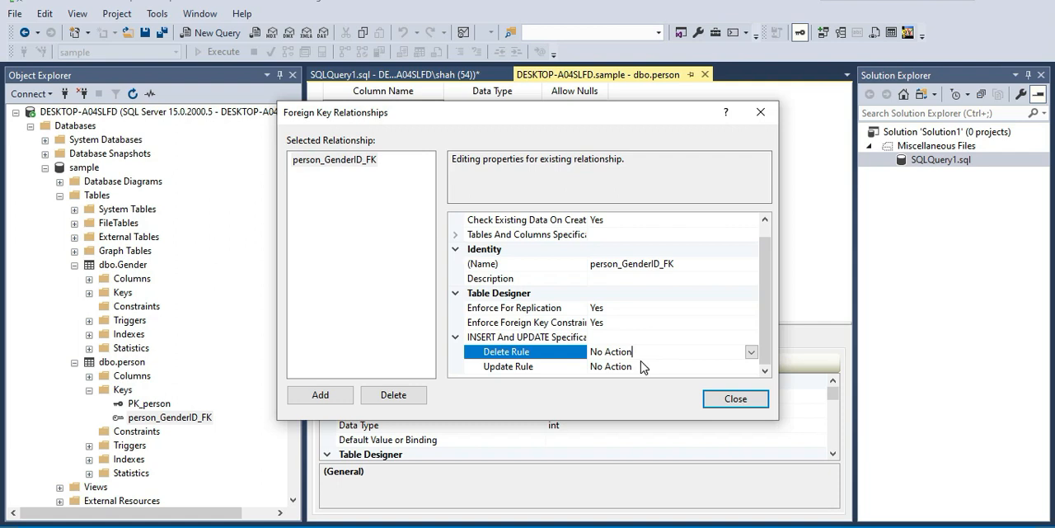
click(751, 351)
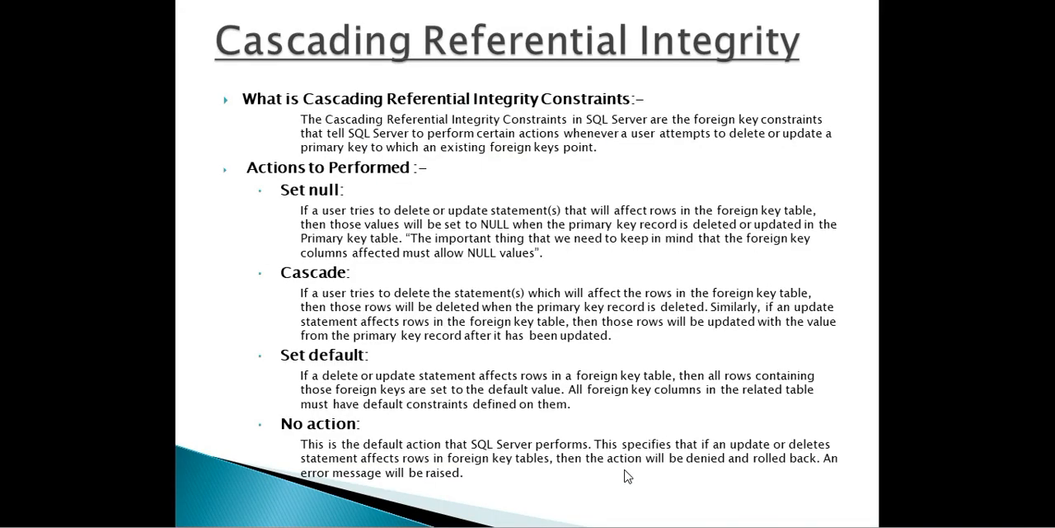
mouse_move(310, 288)
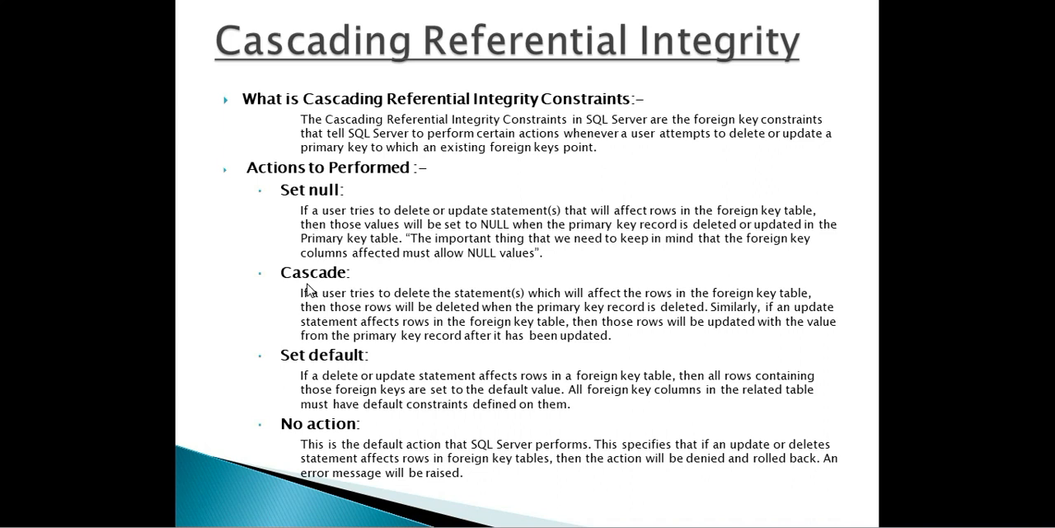
mouse_move(300, 363)
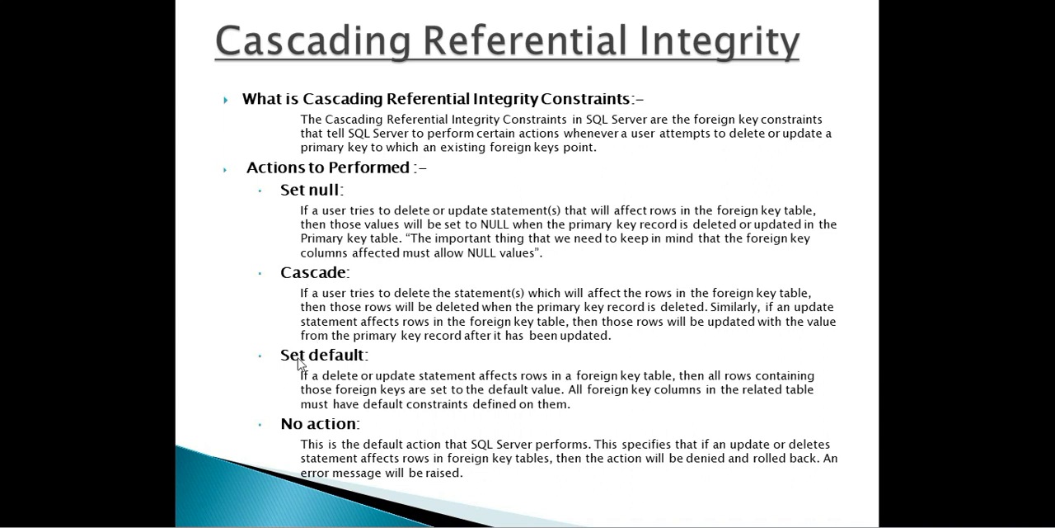
mouse_move(315, 339)
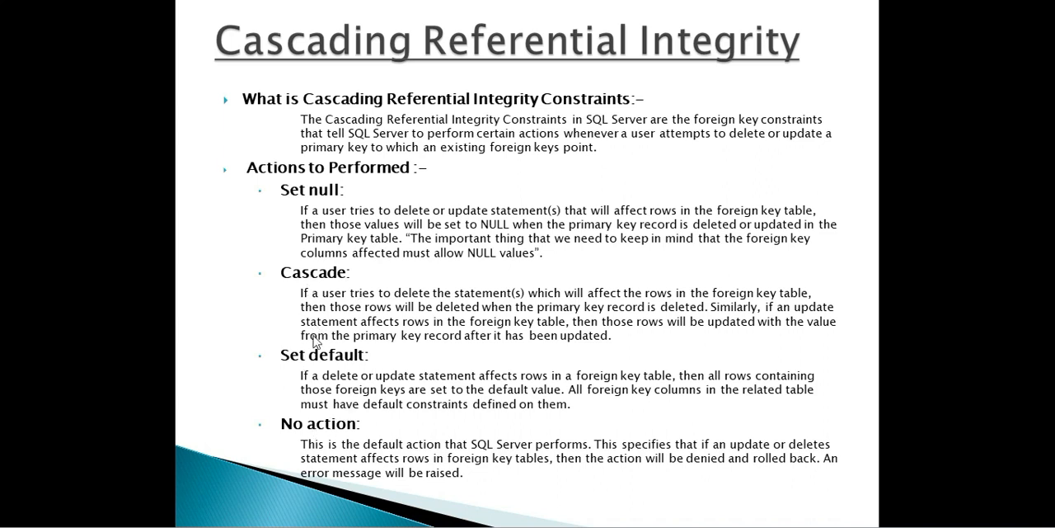
mouse_move(317, 382)
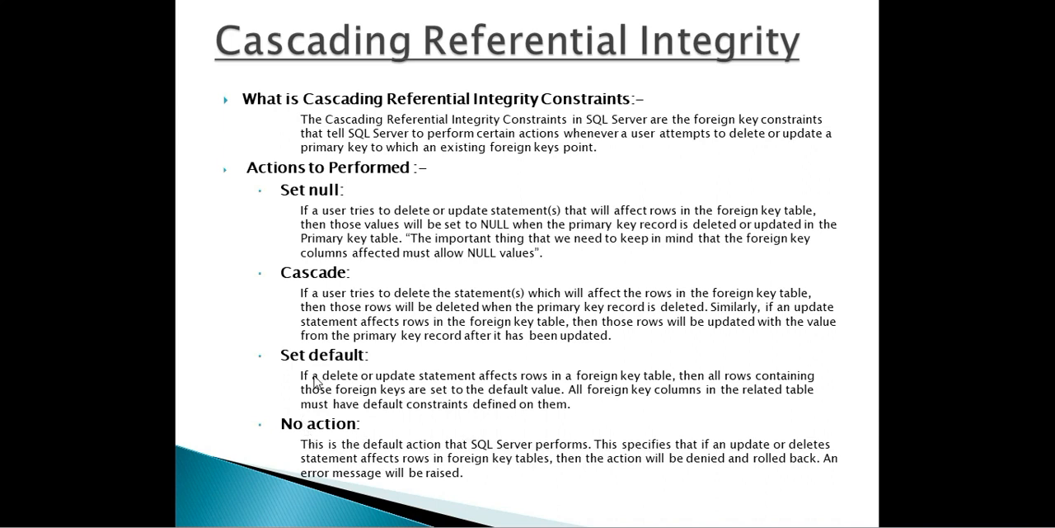
mouse_move(262, 320)
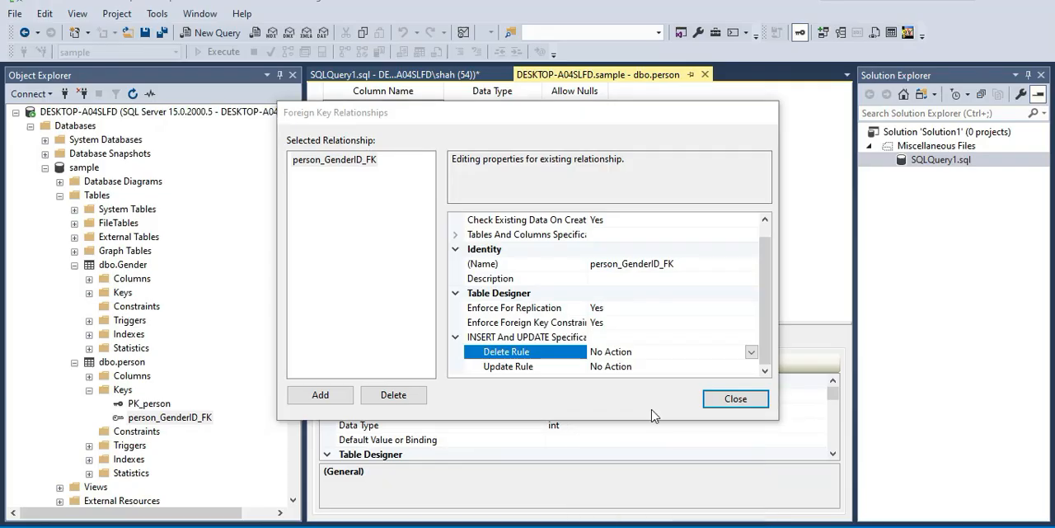
Set the person_GenderID_FK Delete Rule to Set Default and close the relationships dialog.
click(750, 351)
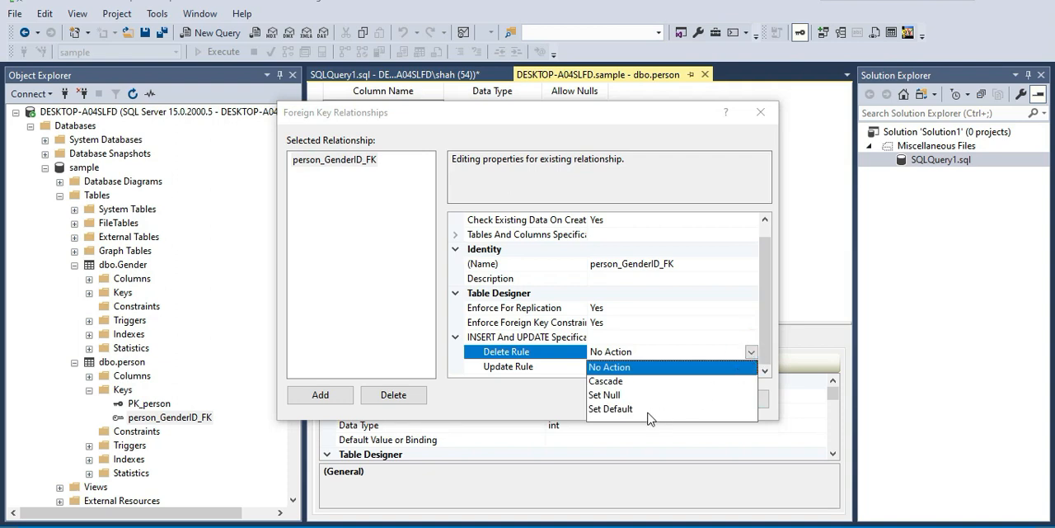
click(610, 409)
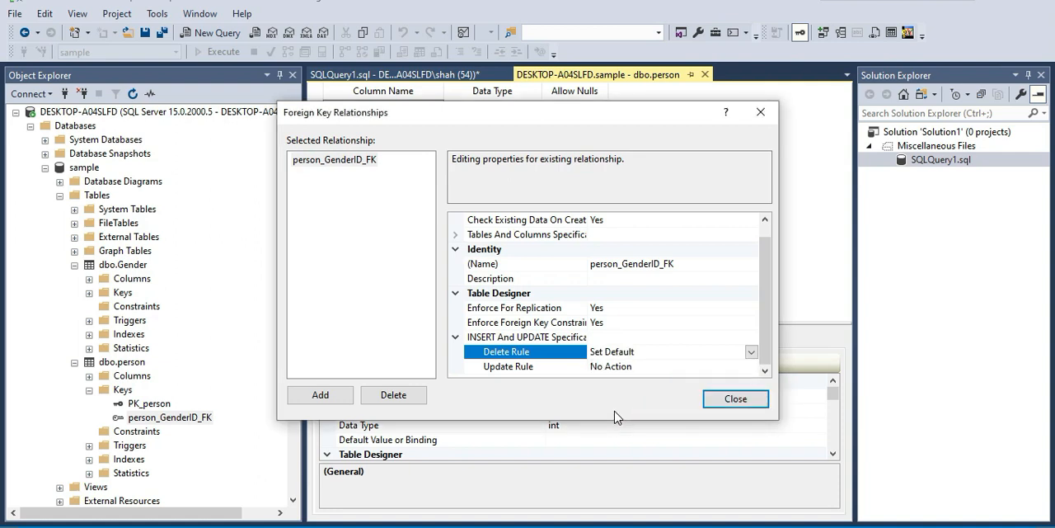
mouse_move(623, 412)
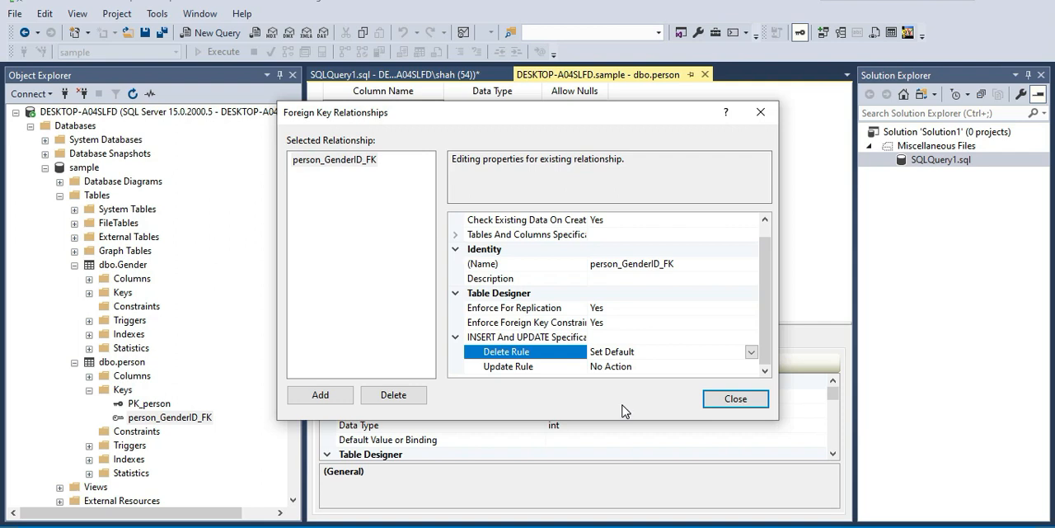
mouse_move(699, 354)
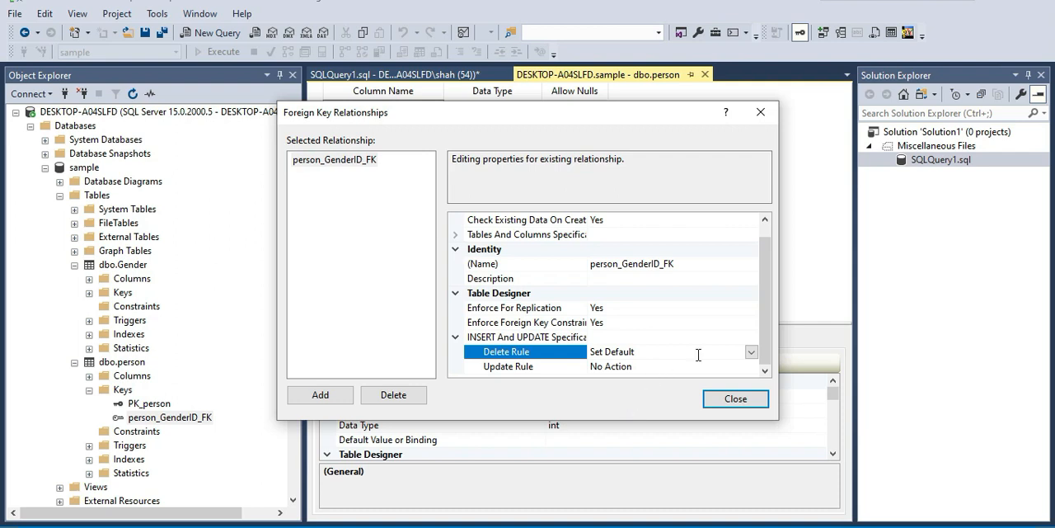
mouse_move(755, 377)
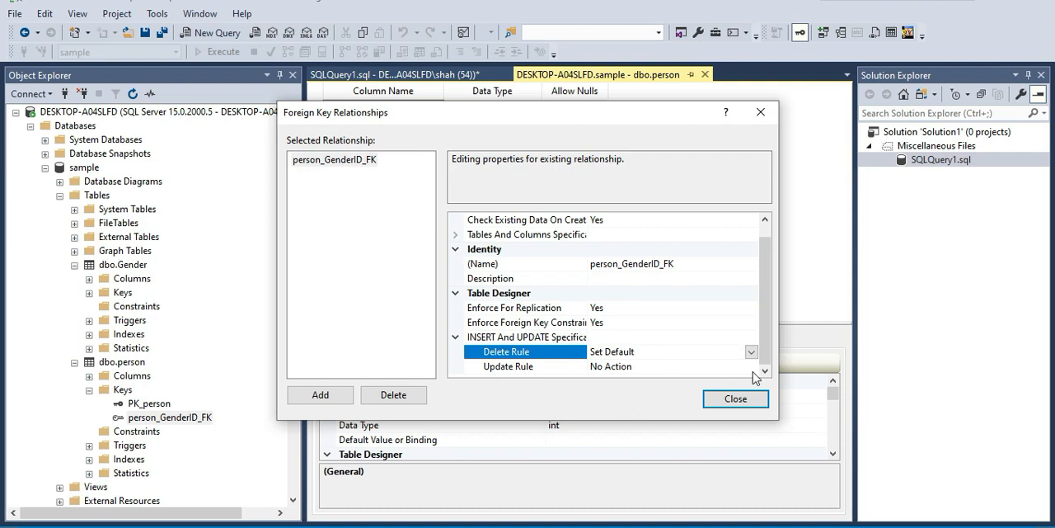
mouse_move(759, 378)
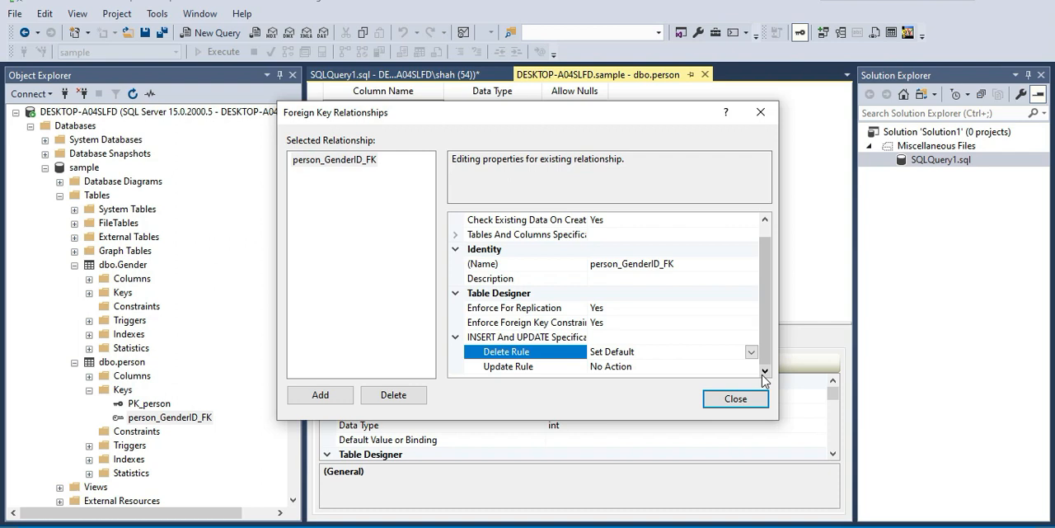
click(749, 351)
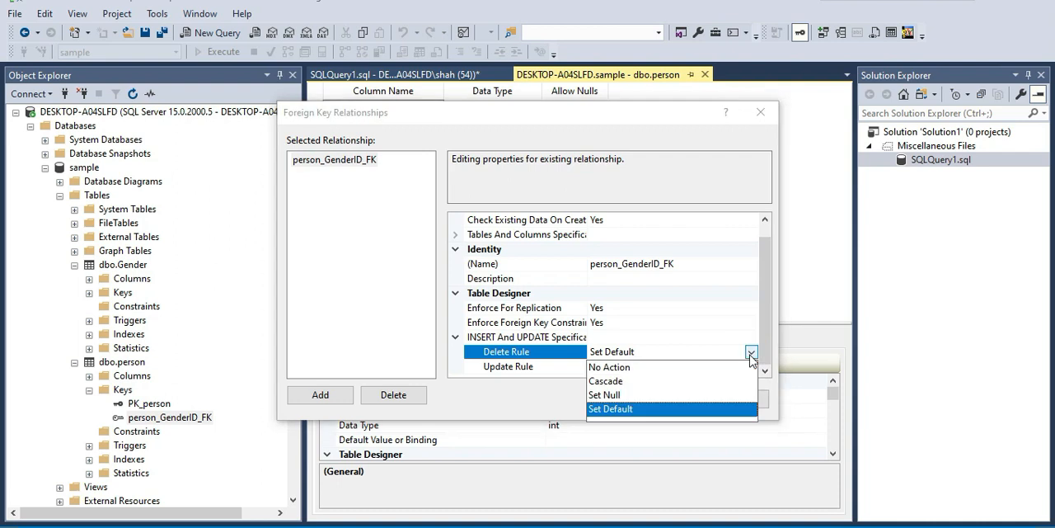
click(748, 351)
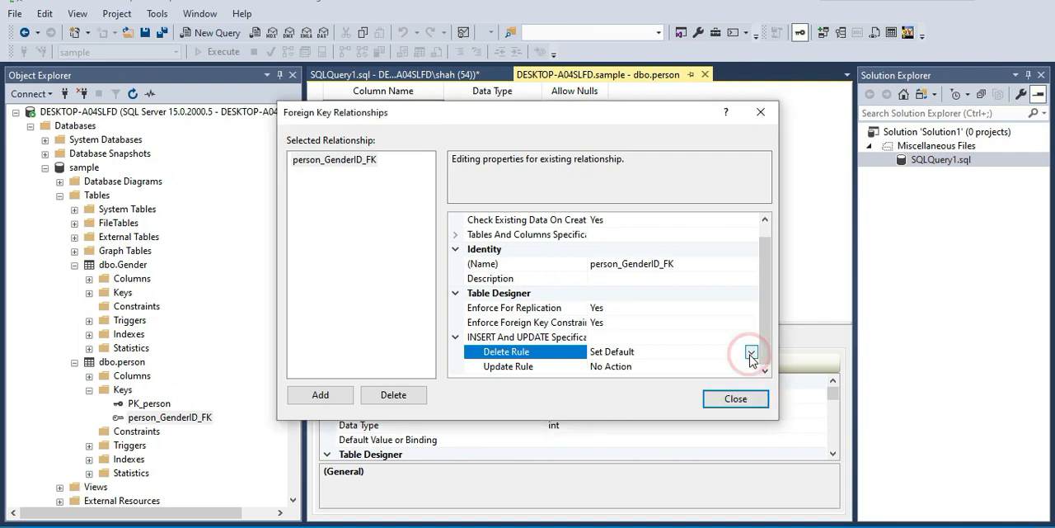
click(749, 351)
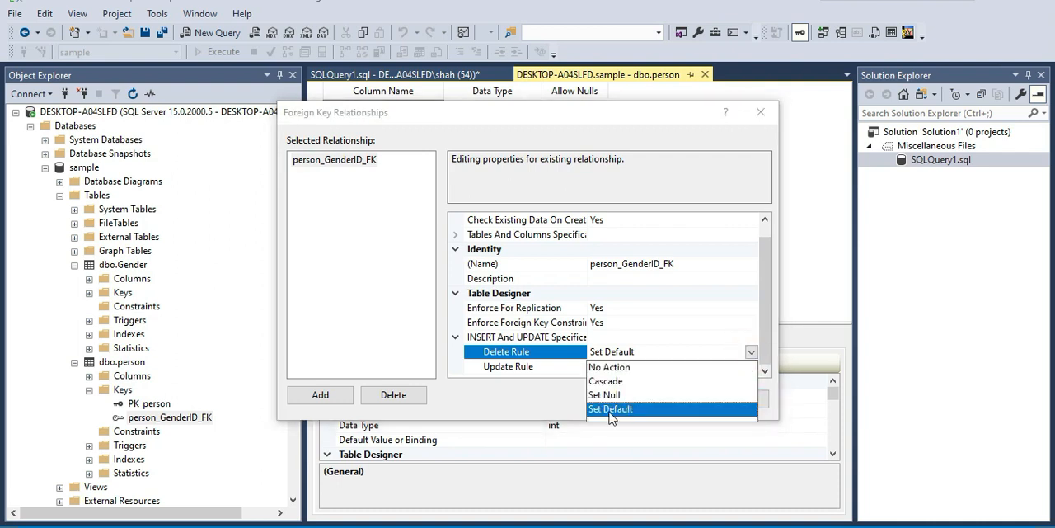
click(610, 409)
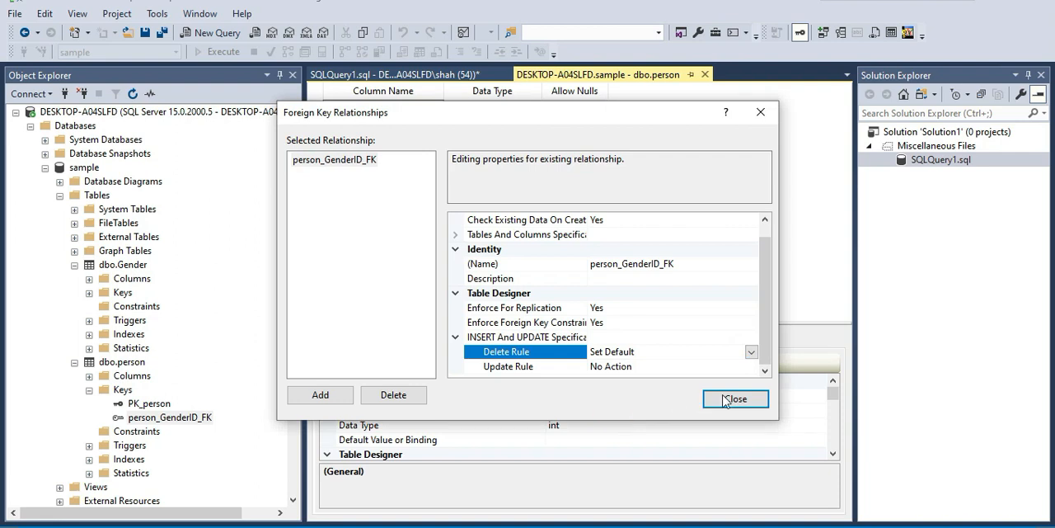
click(735, 399)
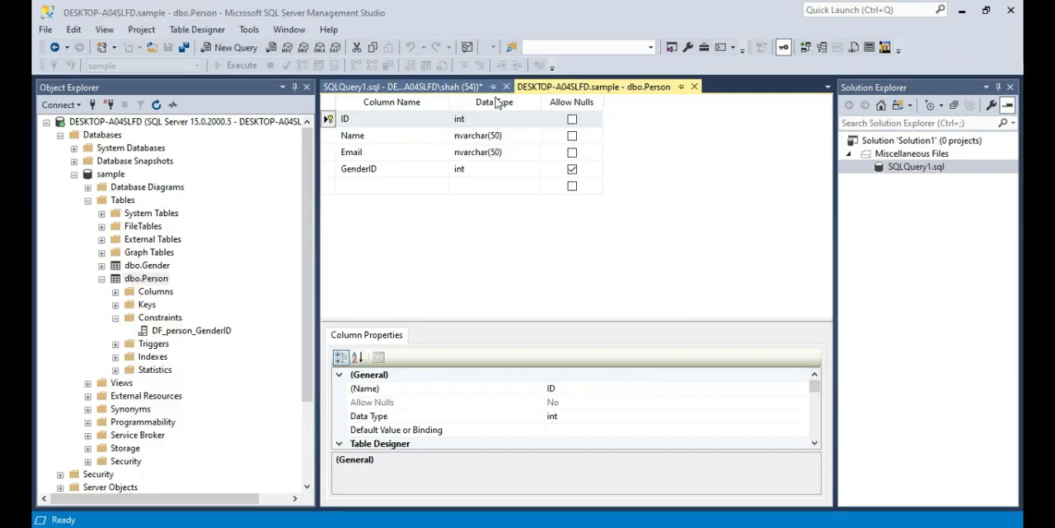
Review the Gender and Person results in SQLQuery1 and re-execute the queries.
click(404, 85)
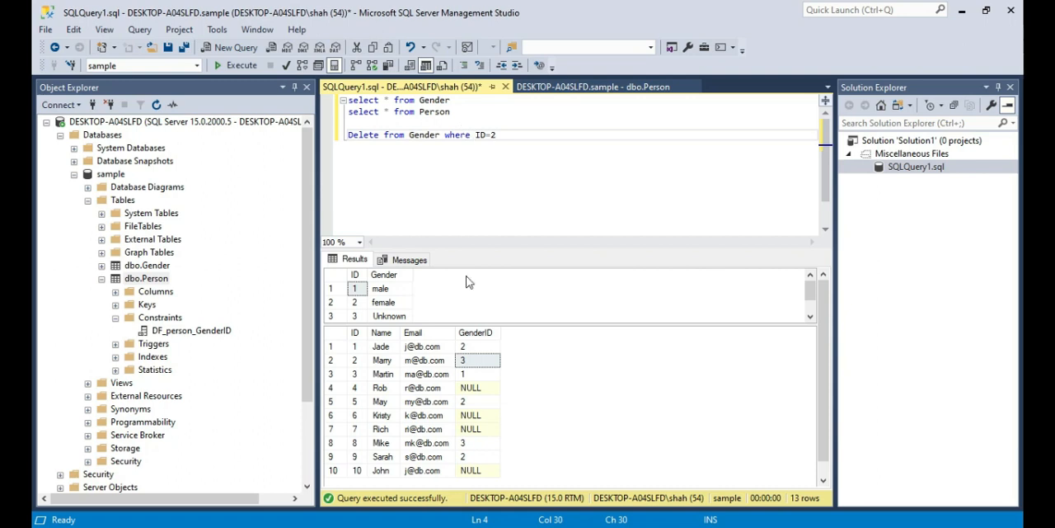
mouse_move(445, 313)
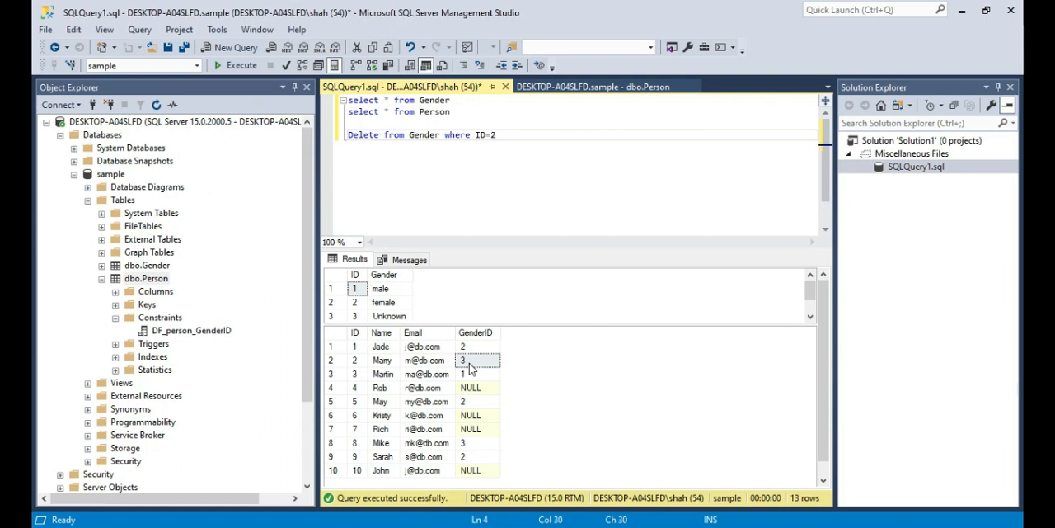
click(355, 317)
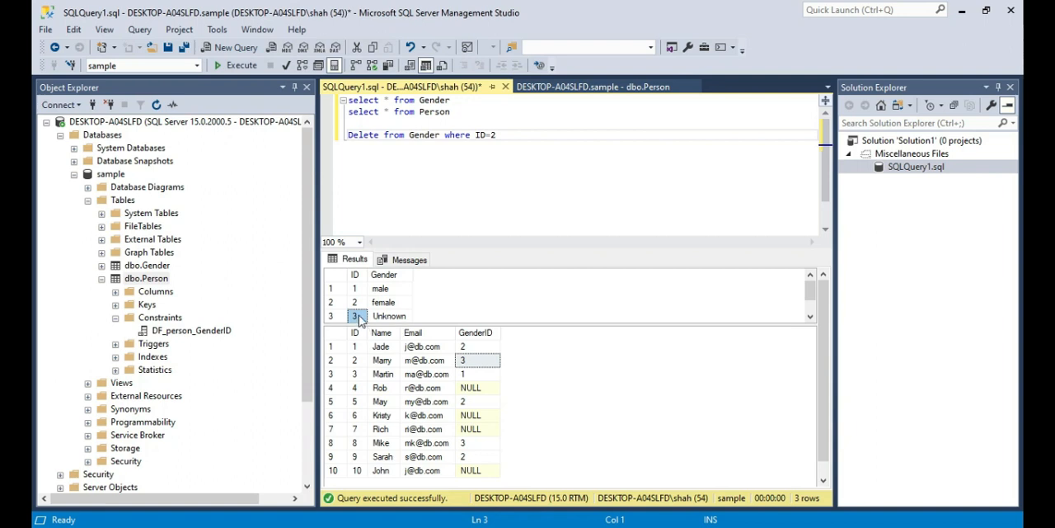
click(475, 136)
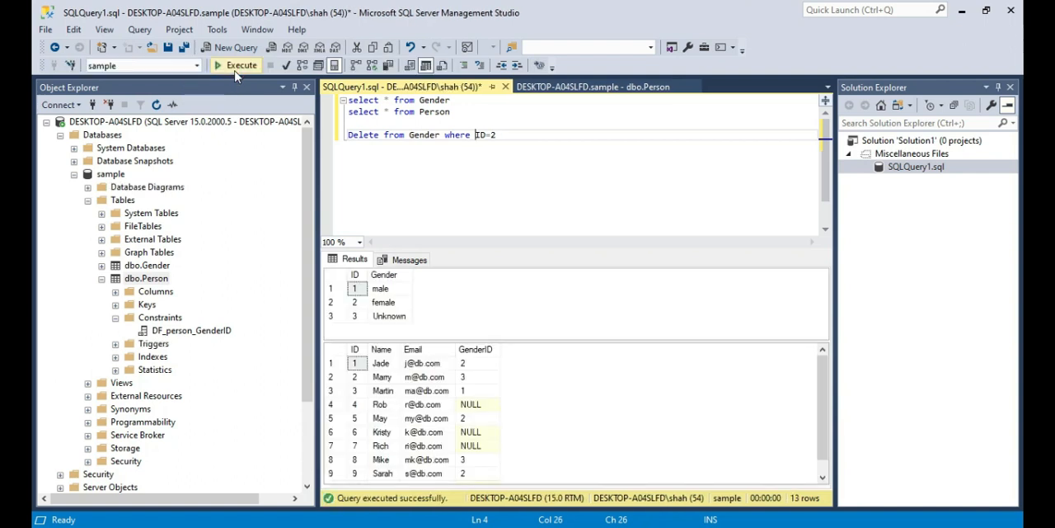
mouse_move(445, 373)
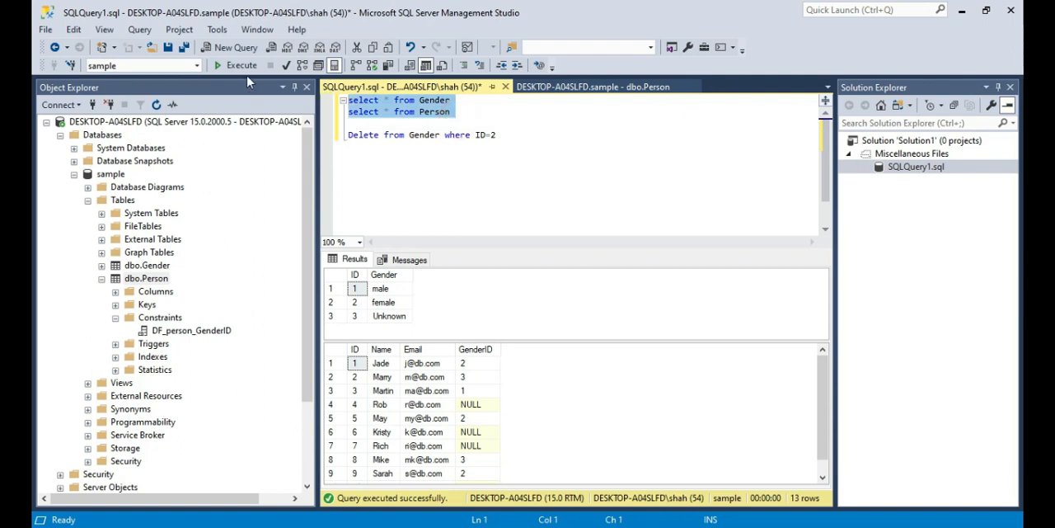
click(240, 66)
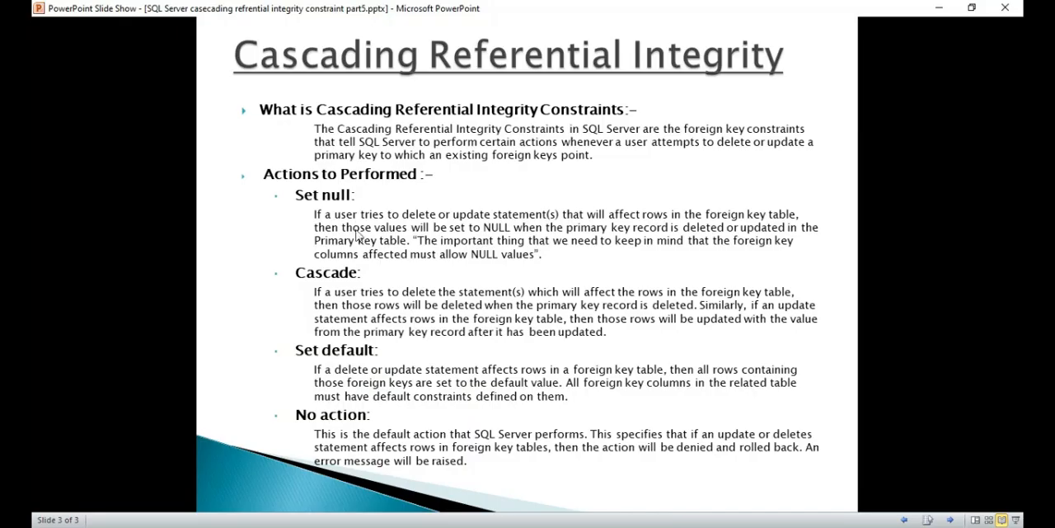
mouse_move(435, 402)
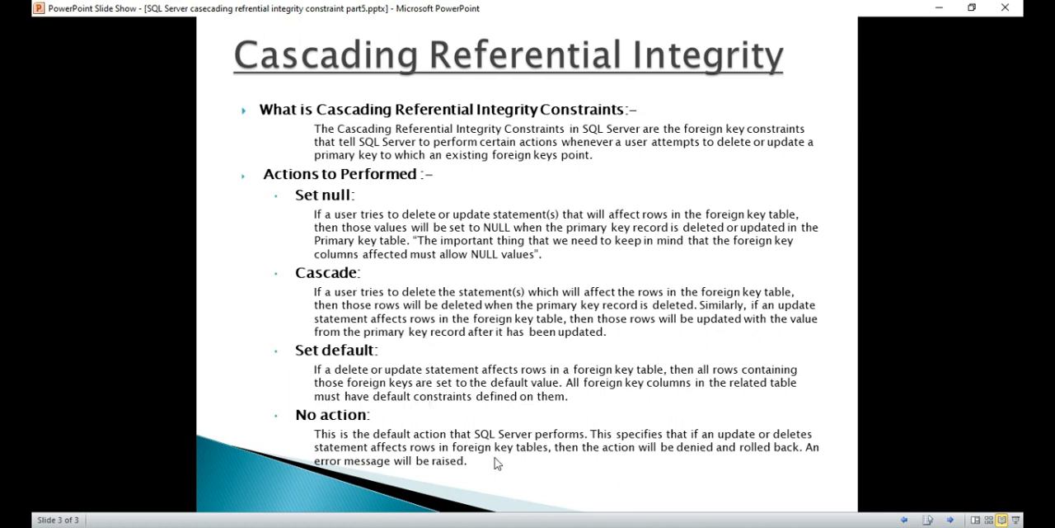
mouse_move(319, 349)
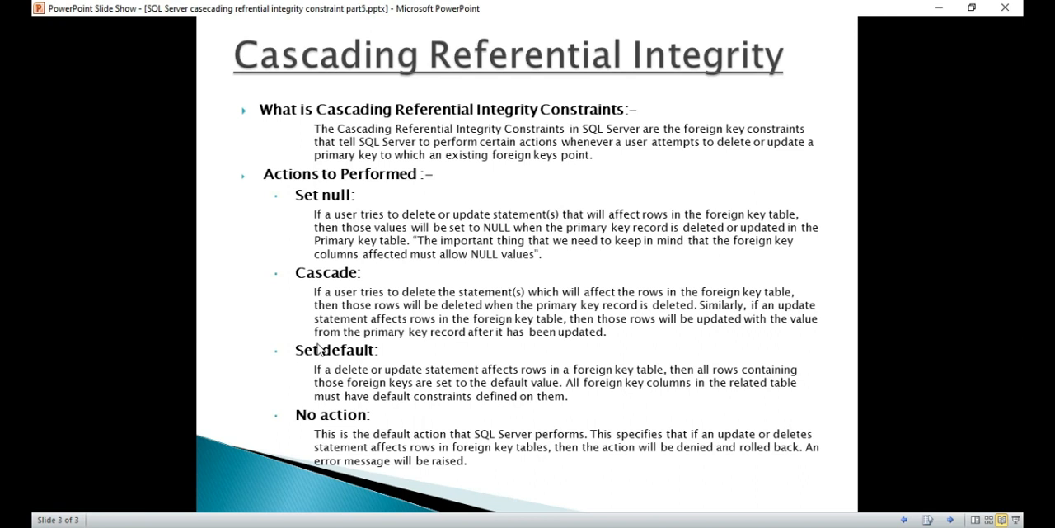
mouse_move(300, 165)
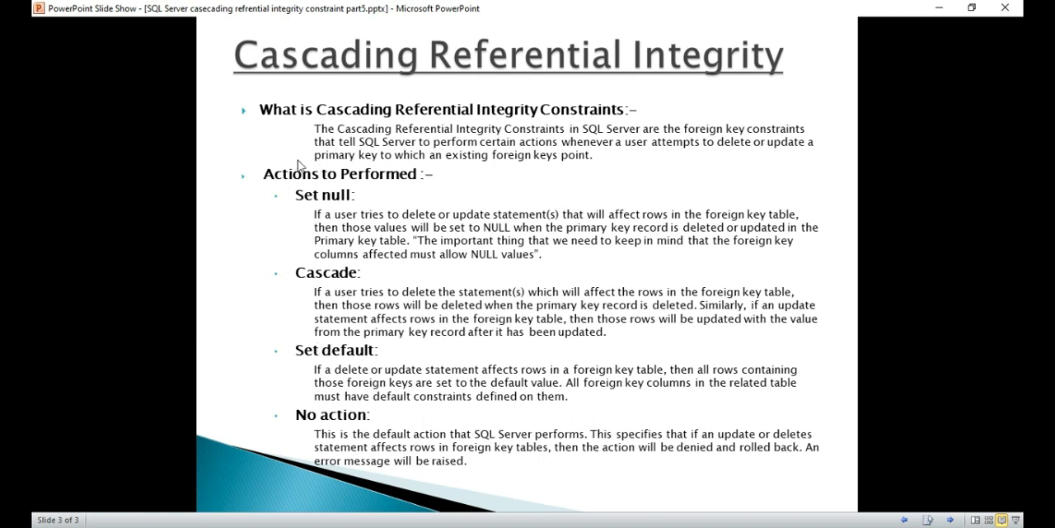
mouse_move(258, 175)
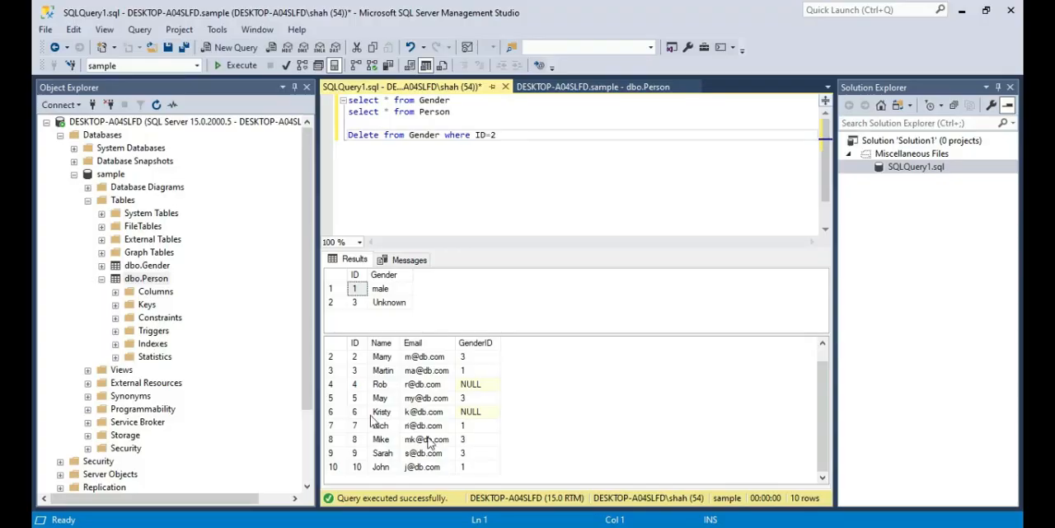
click(117, 303)
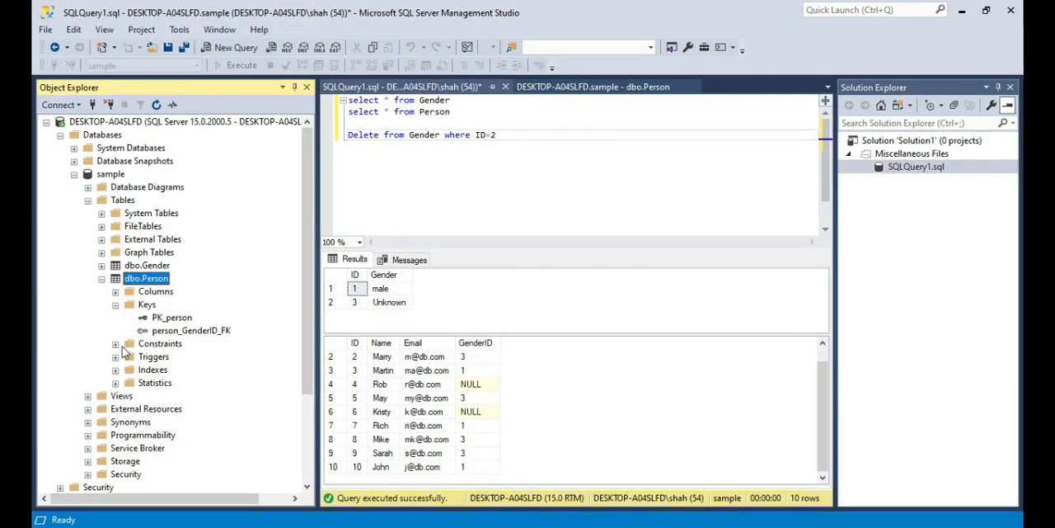
mouse_move(209, 333)
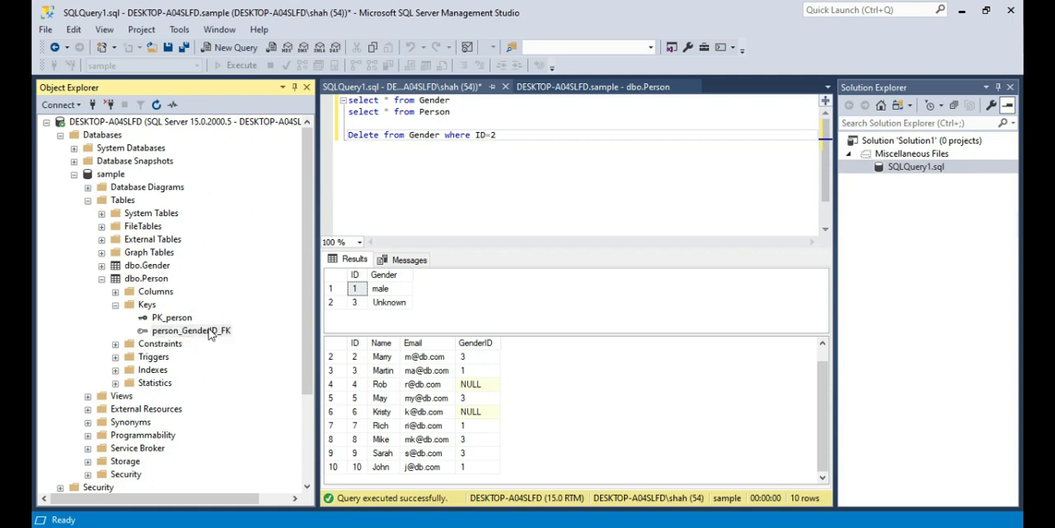
double_click(191, 330)
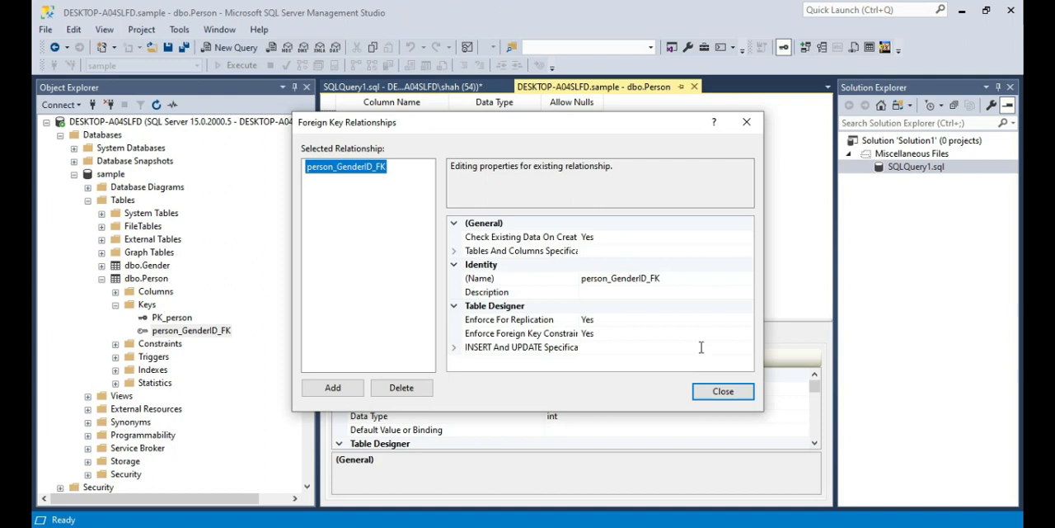
click(455, 346)
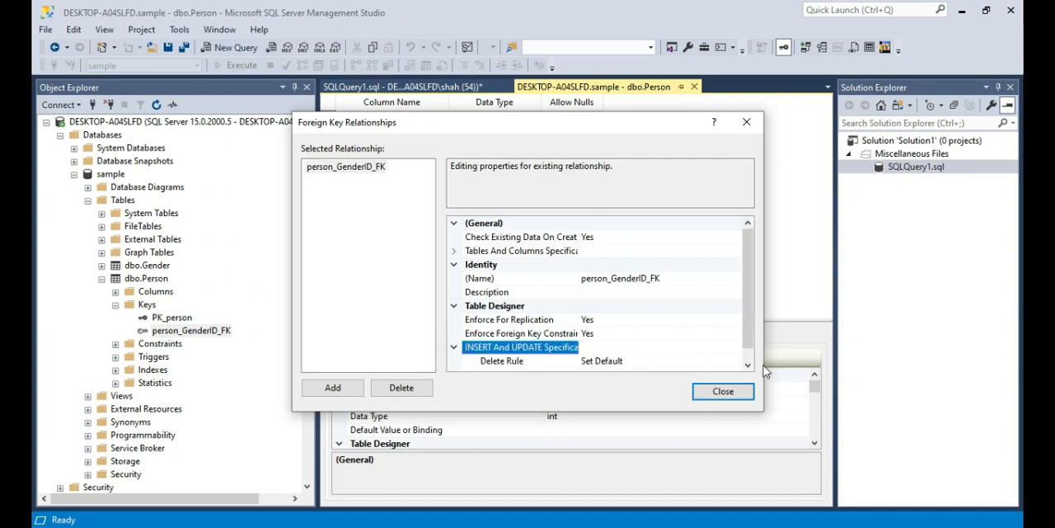
click(732, 359)
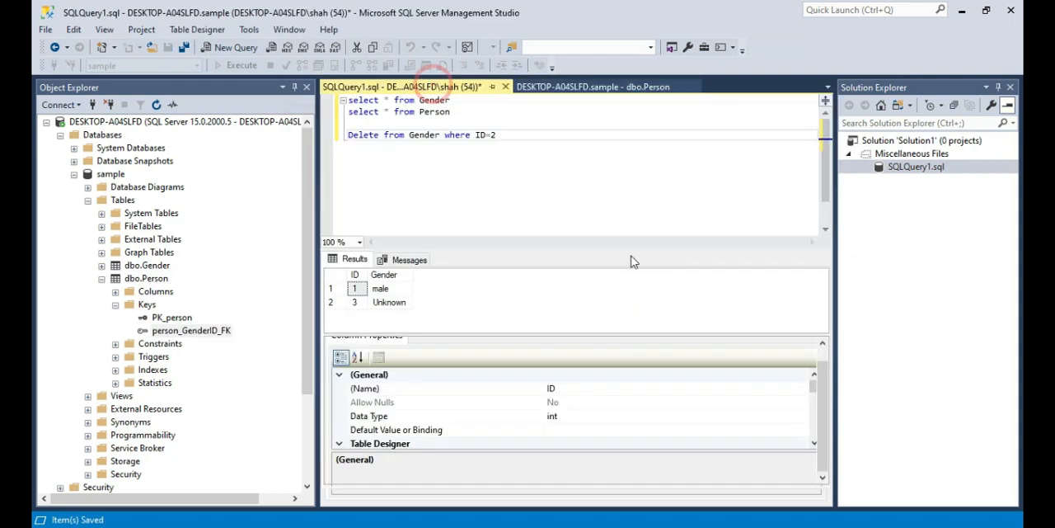
Change the delete statement to target Gender ID 1.
click(234, 66)
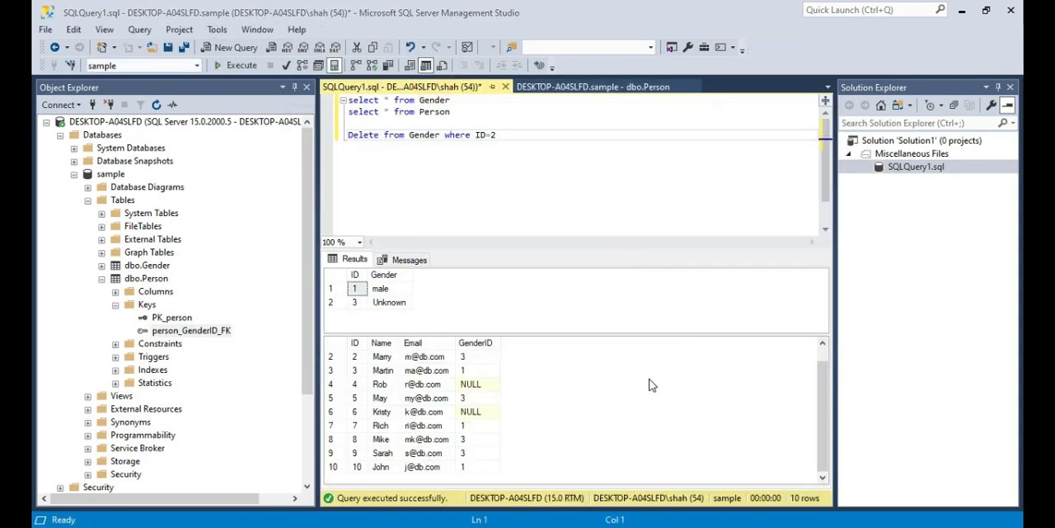
mouse_move(397, 471)
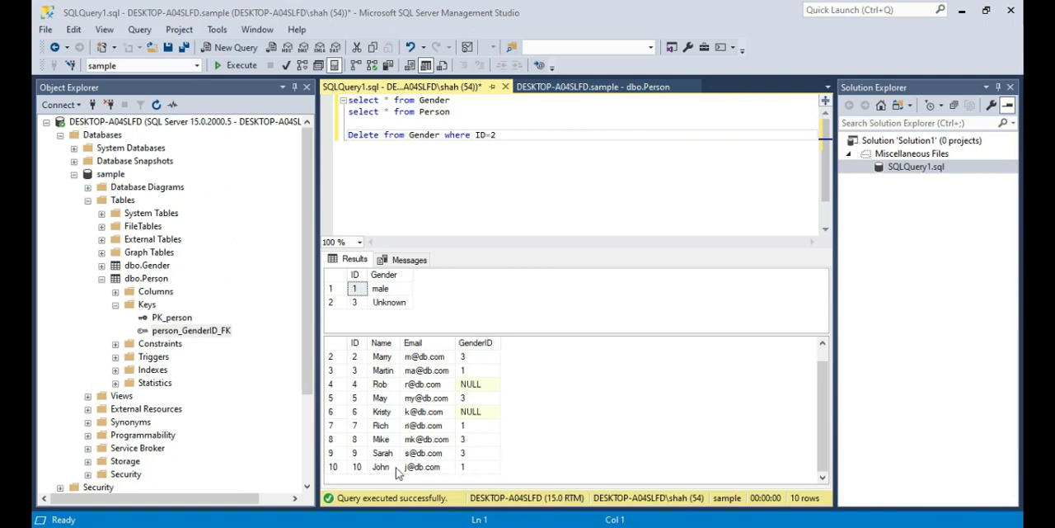
click(382, 425)
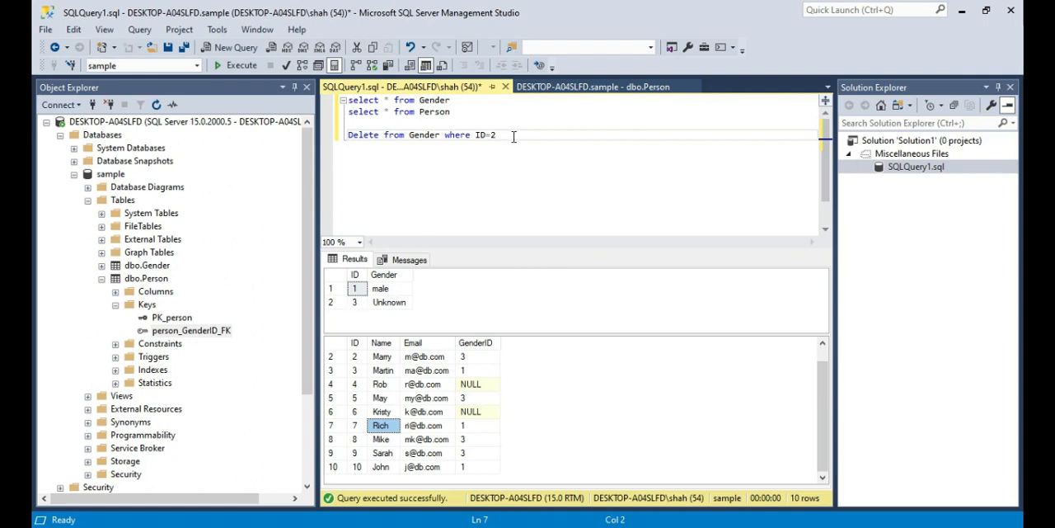
key(BackSpace)
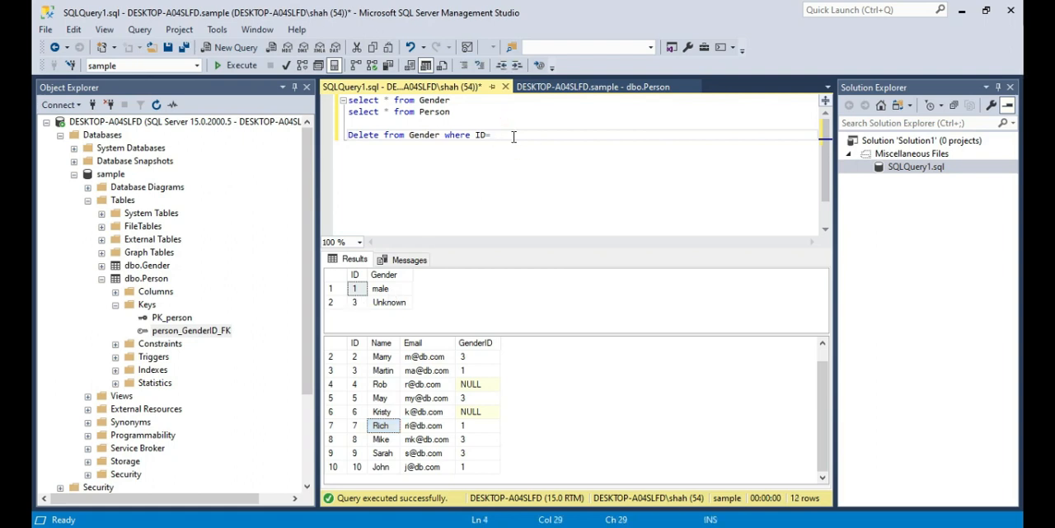
text(1)
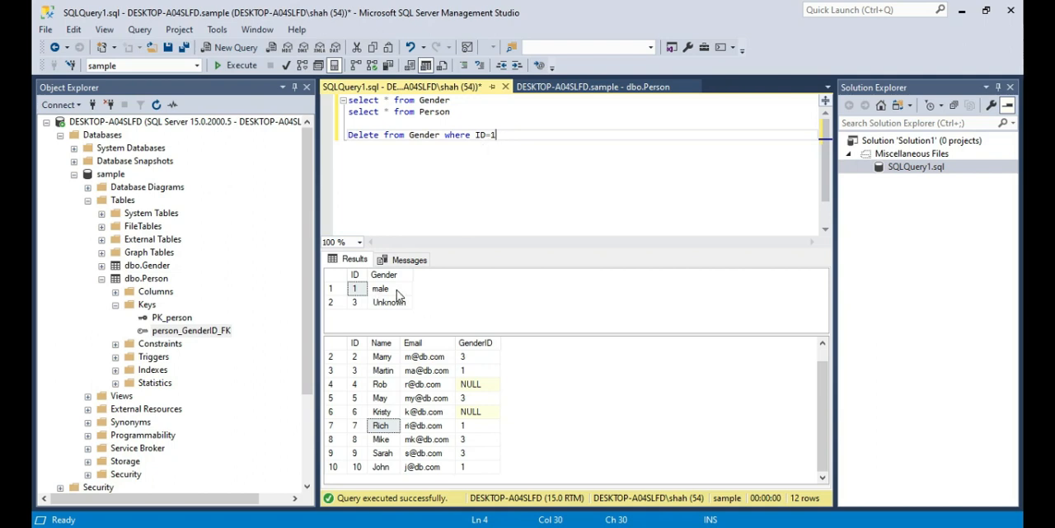
mouse_move(481, 448)
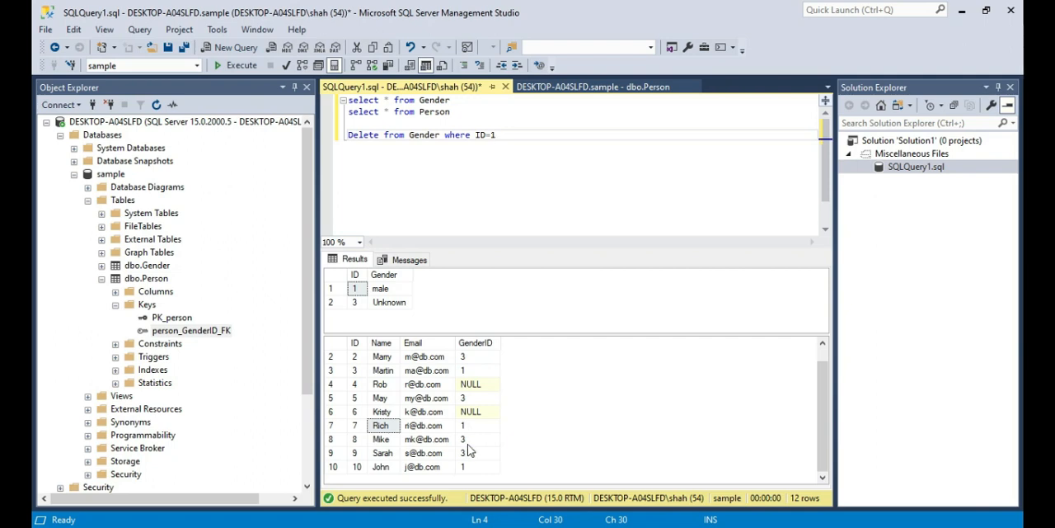
Execute the delete and select queries to refresh the Gender and Person results.
click(501, 136)
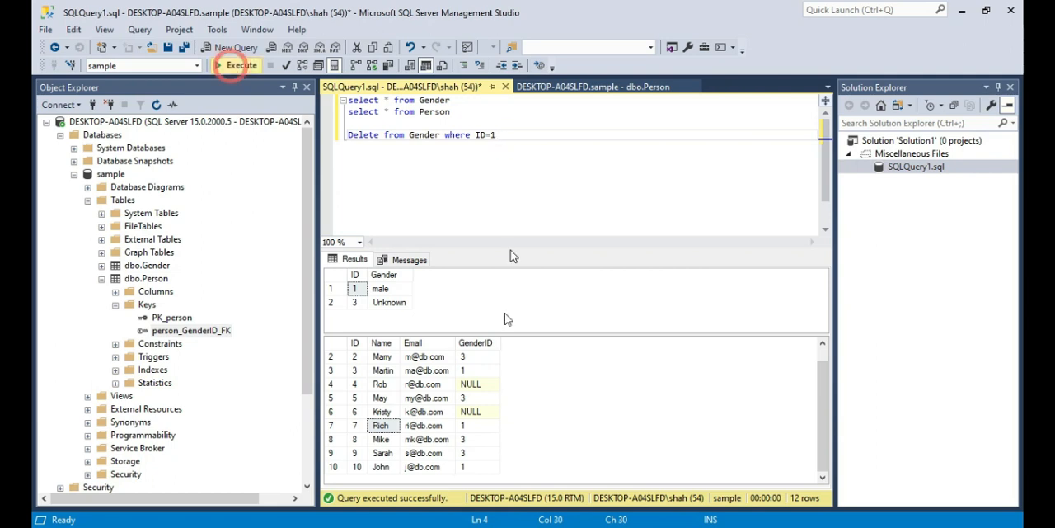
click(238, 65)
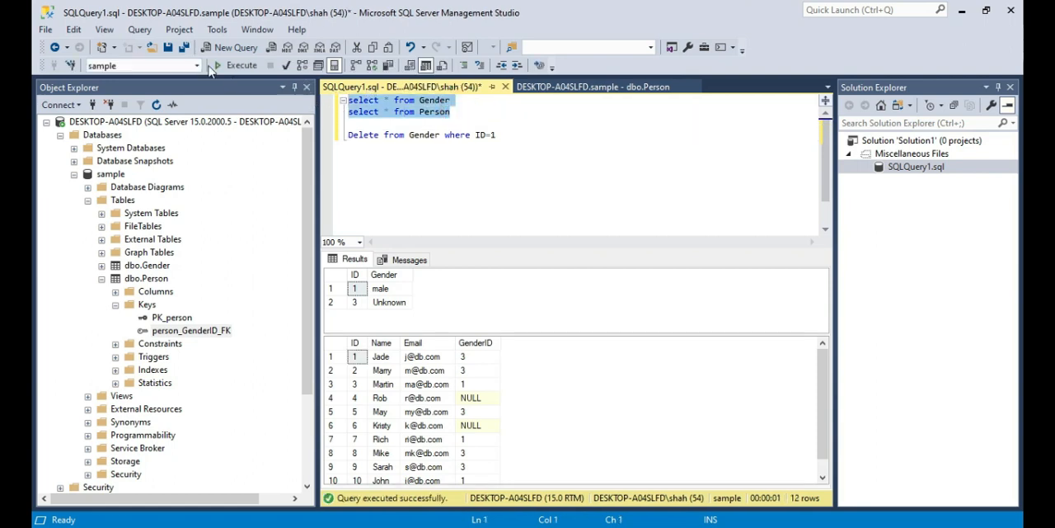
click(241, 66)
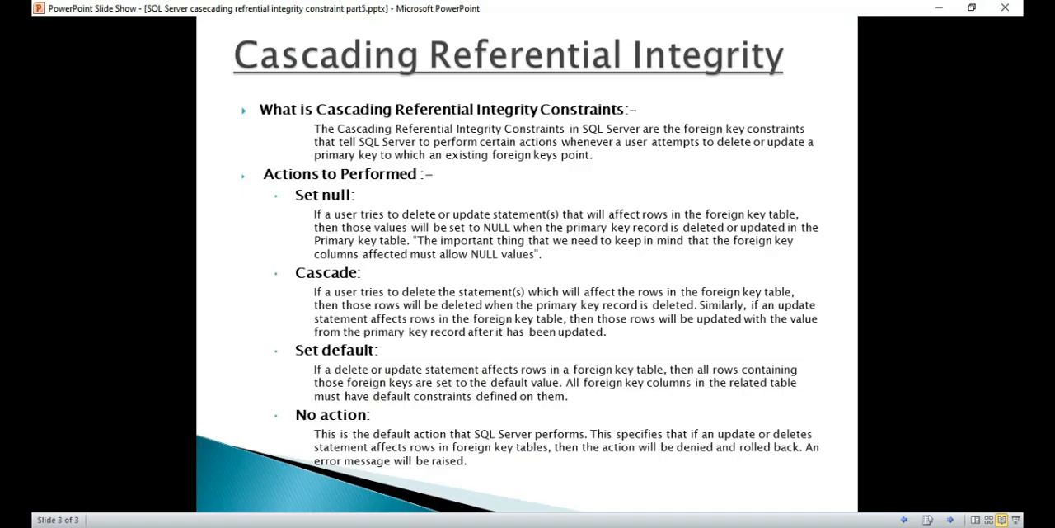
mouse_move(303, 280)
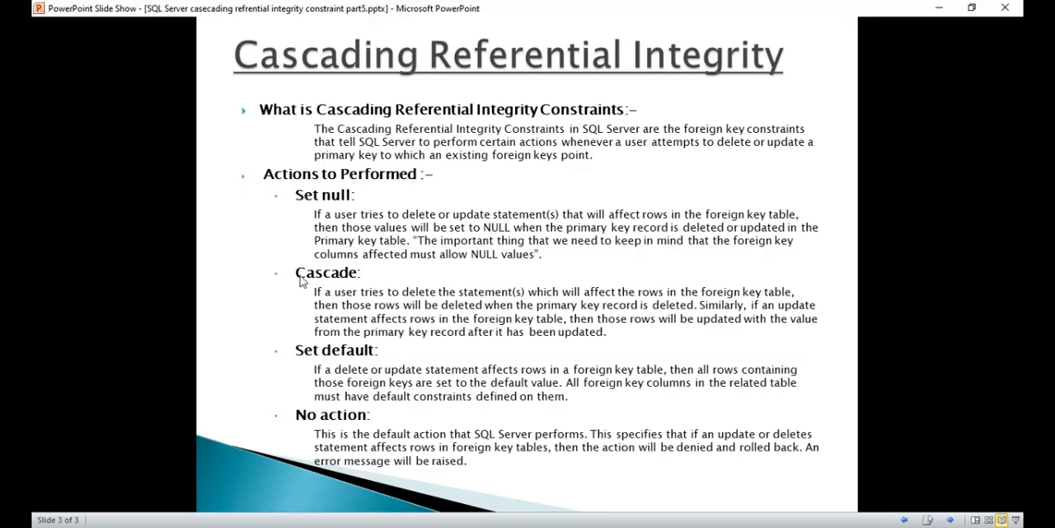
mouse_move(346, 283)
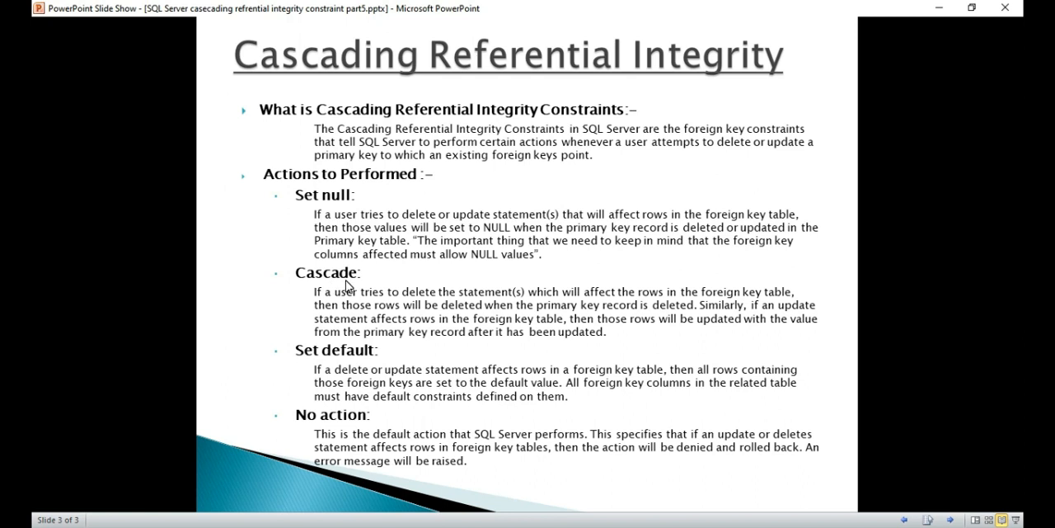
mouse_move(602, 320)
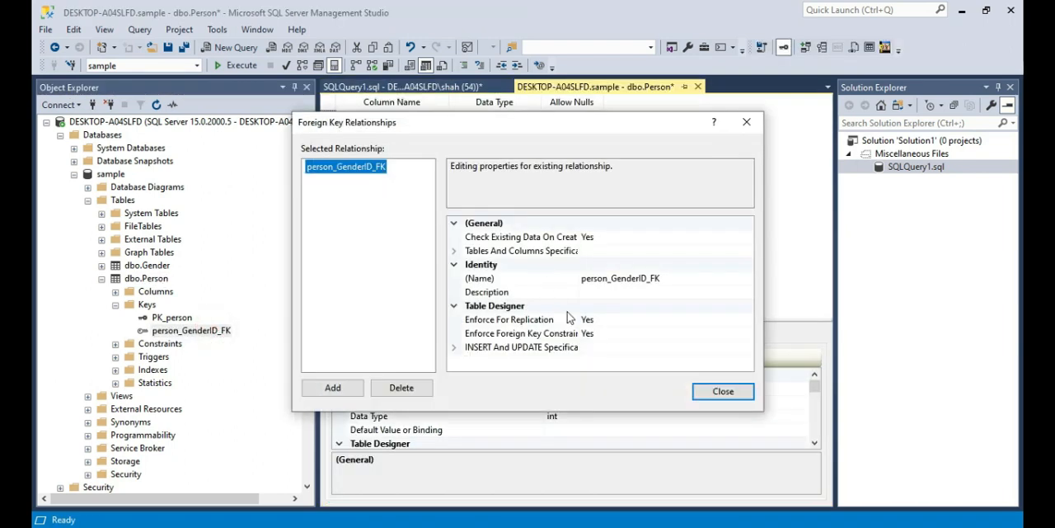
Change the person_GenderID_FK Delete Rule and save the Gender and Person tables.
click(521, 346)
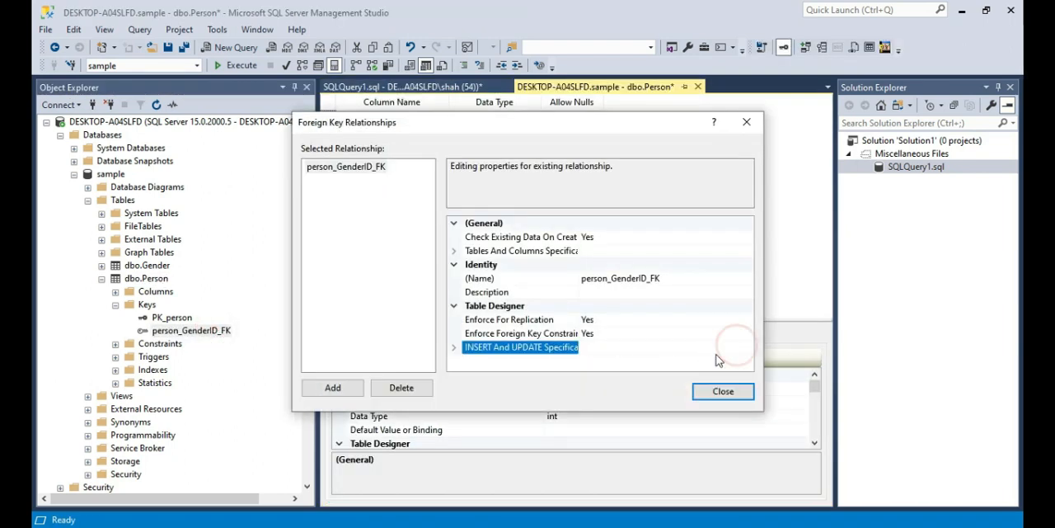
click(455, 346)
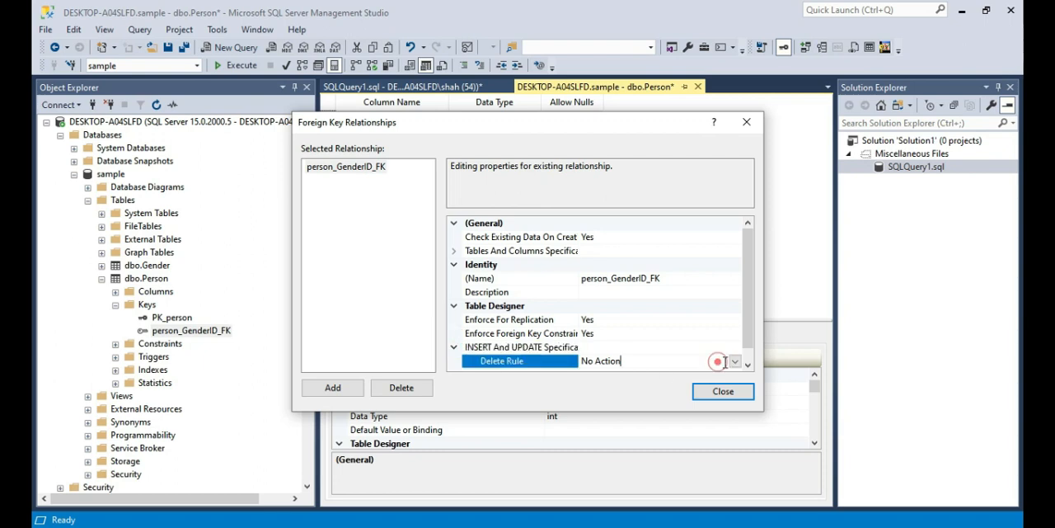
click(734, 361)
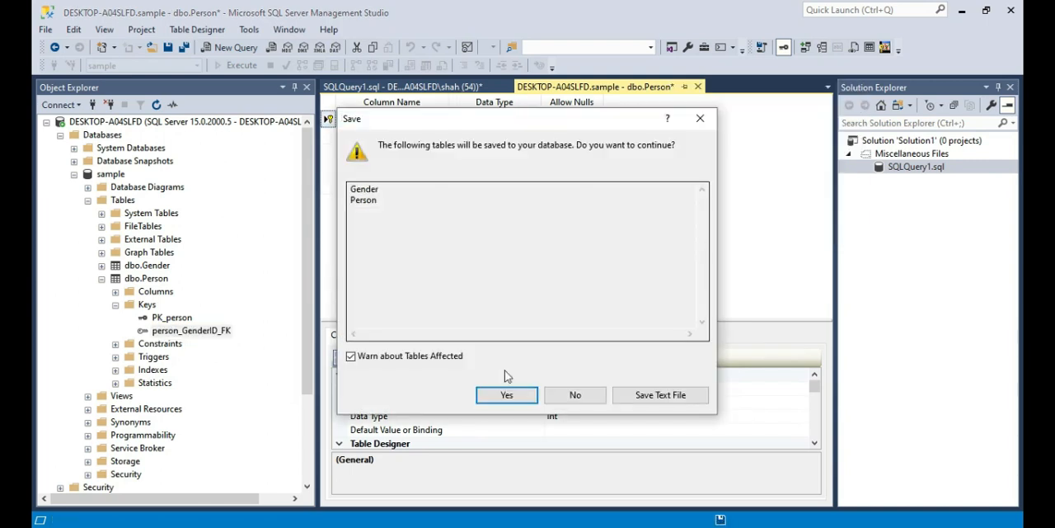
click(506, 394)
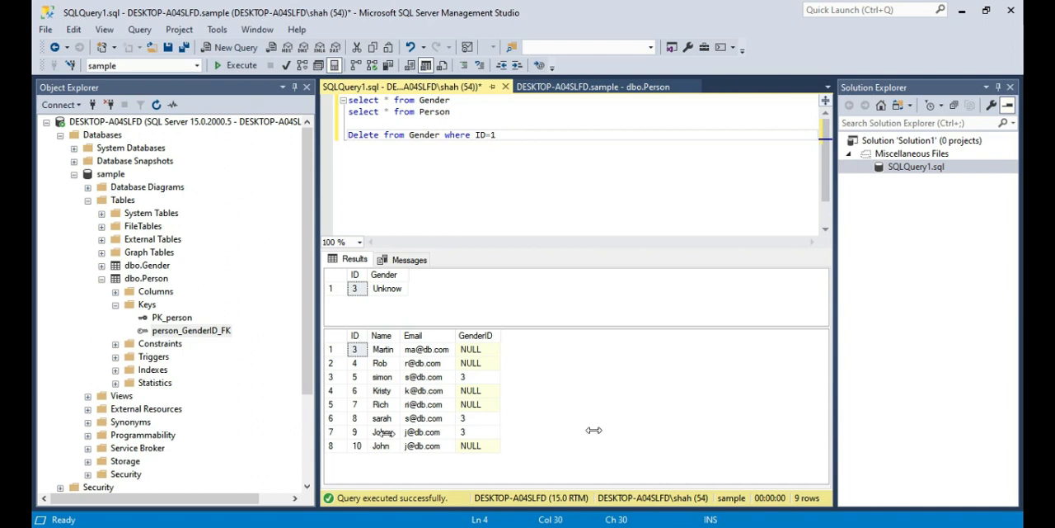
mouse_move(670, 427)
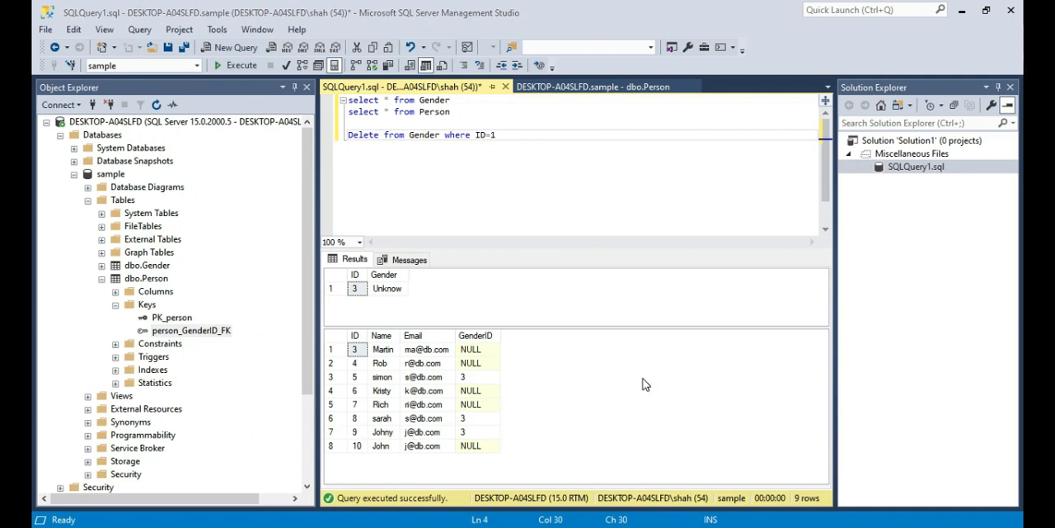
mouse_move(389, 389)
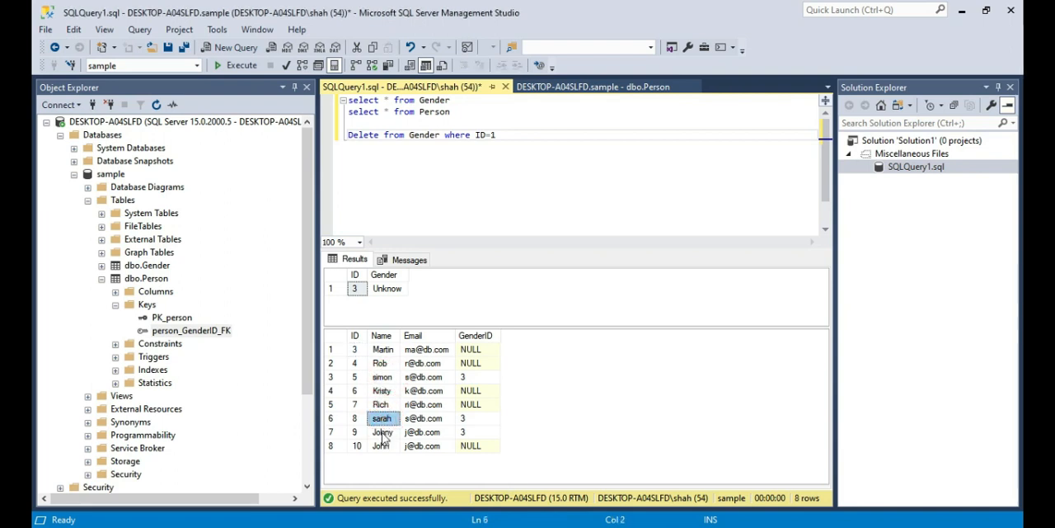
Change the delete statement to Gender ID 3 and execute it with the select queries.
click(519, 153)
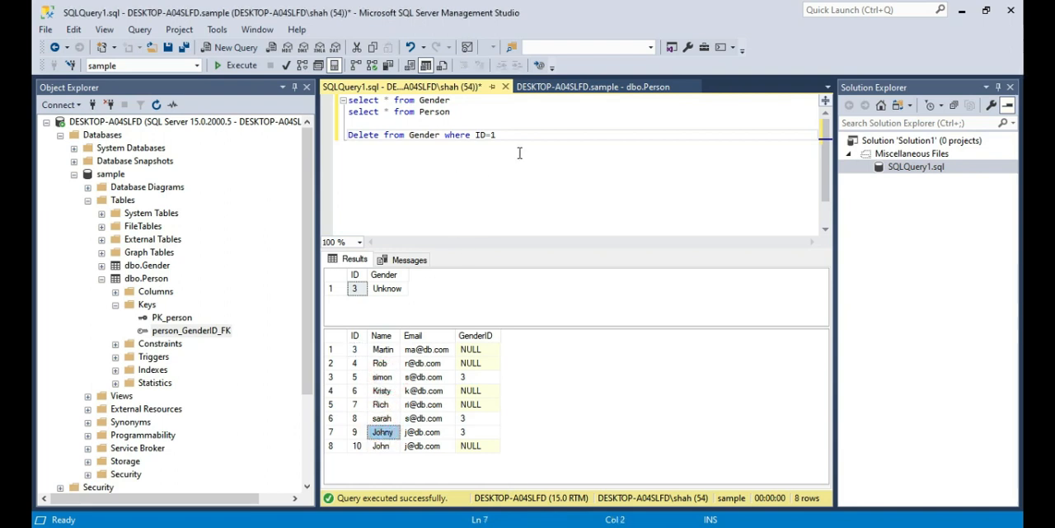
click(495, 135)
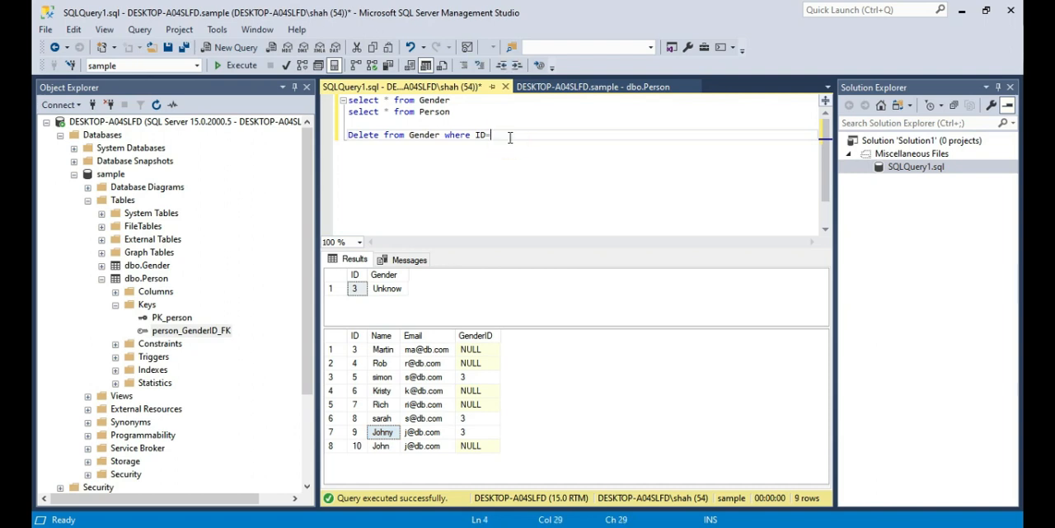
text(3)
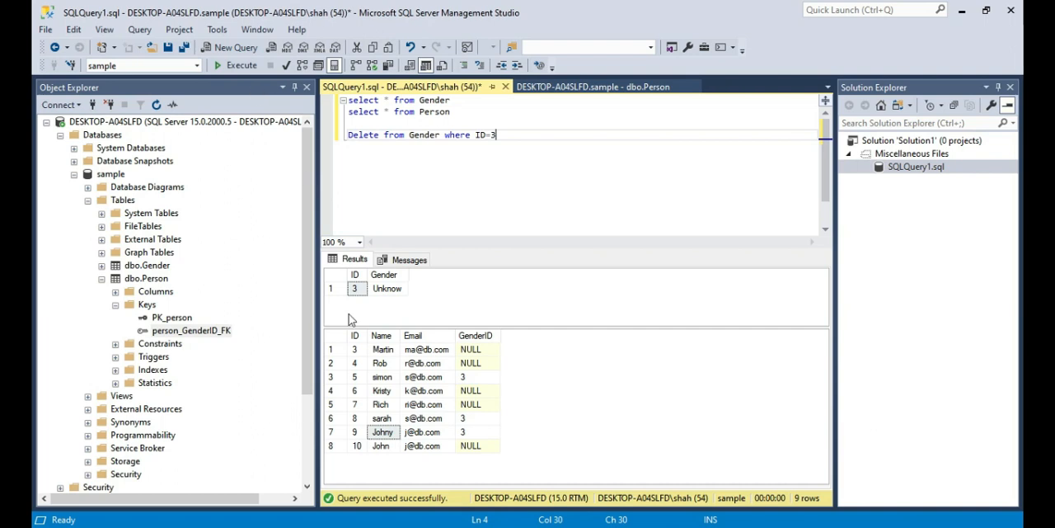
mouse_move(239, 66)
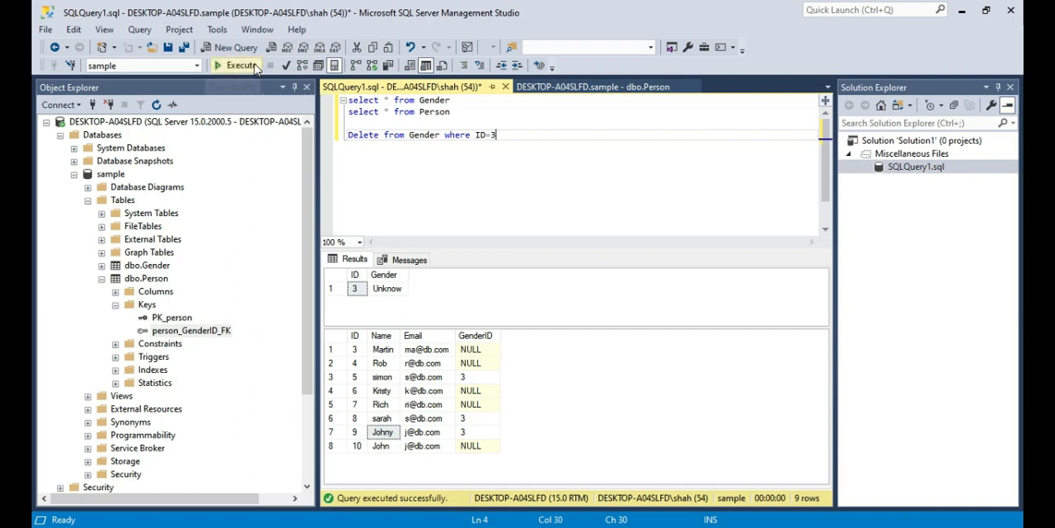
mouse_move(402, 148)
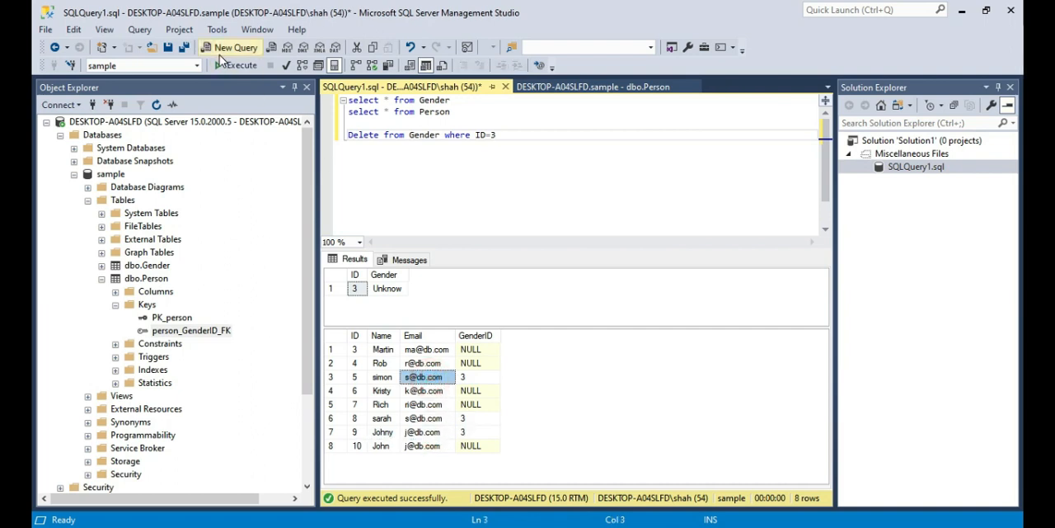
click(237, 66)
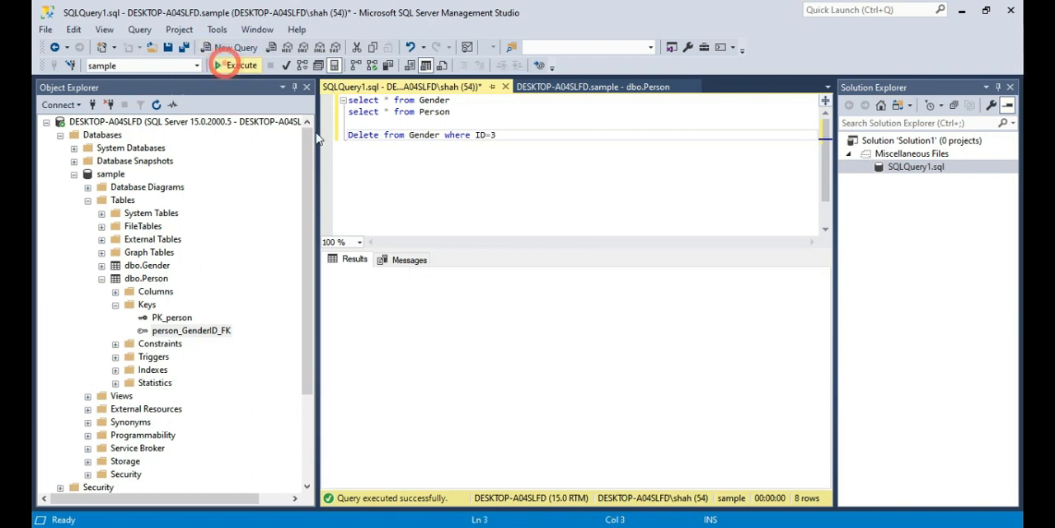
click(239, 66)
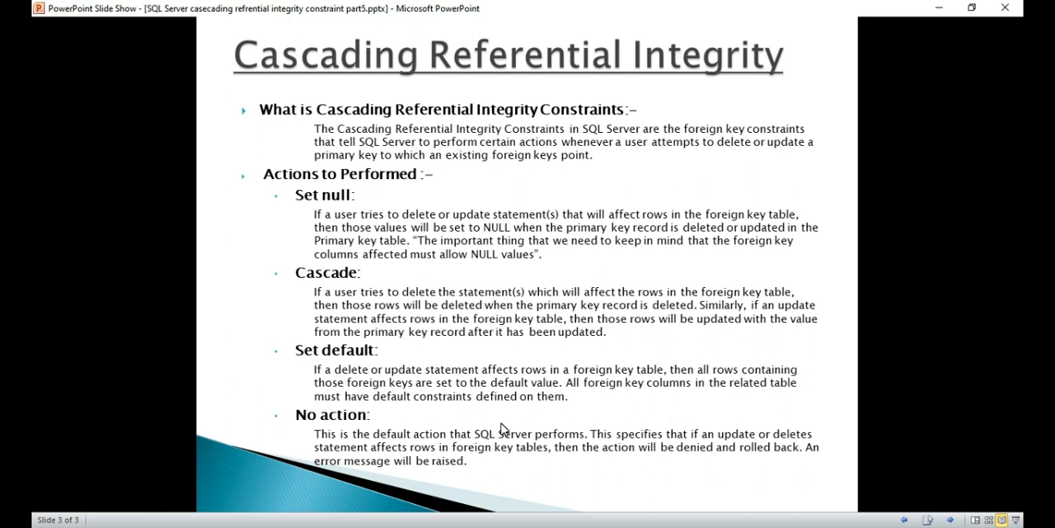
mouse_move(399, 373)
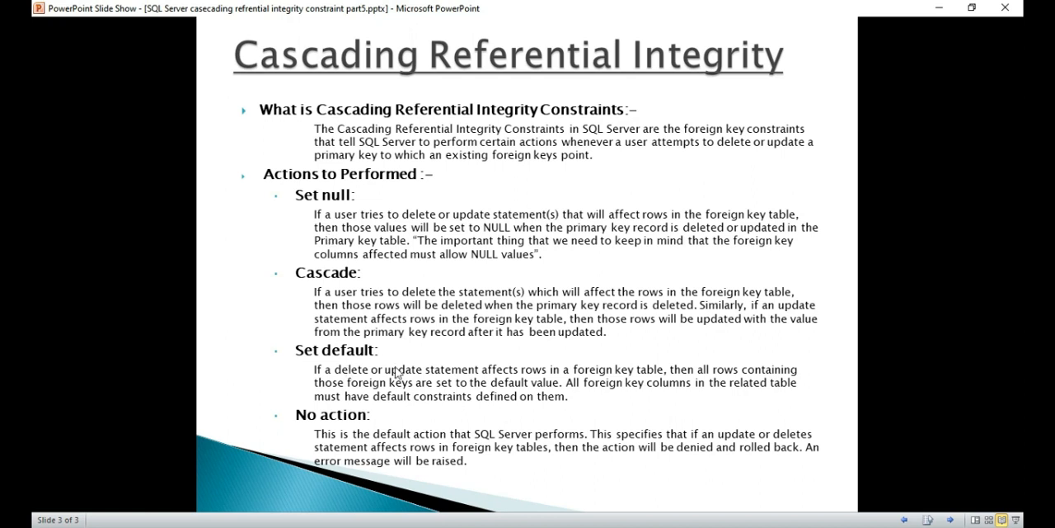
mouse_move(441, 372)
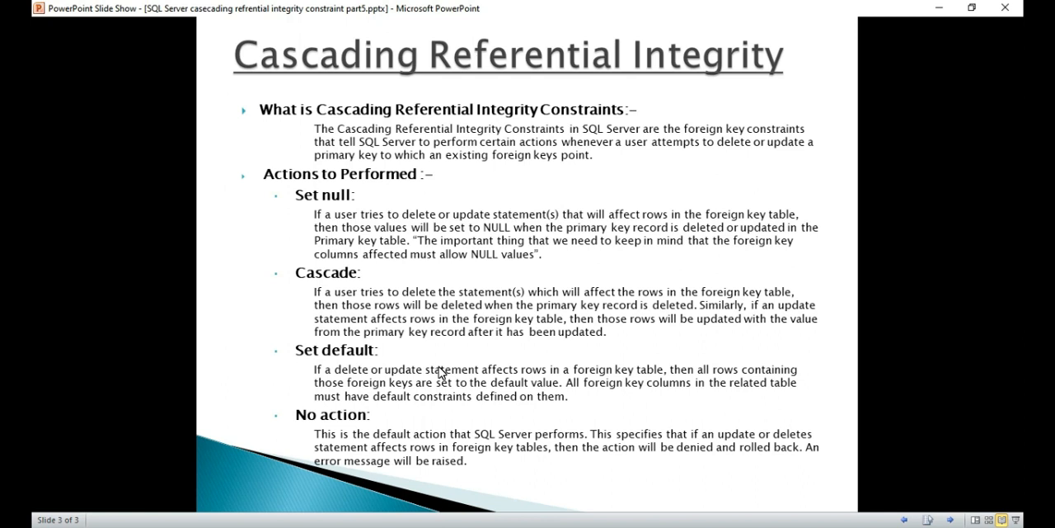
mouse_move(435, 295)
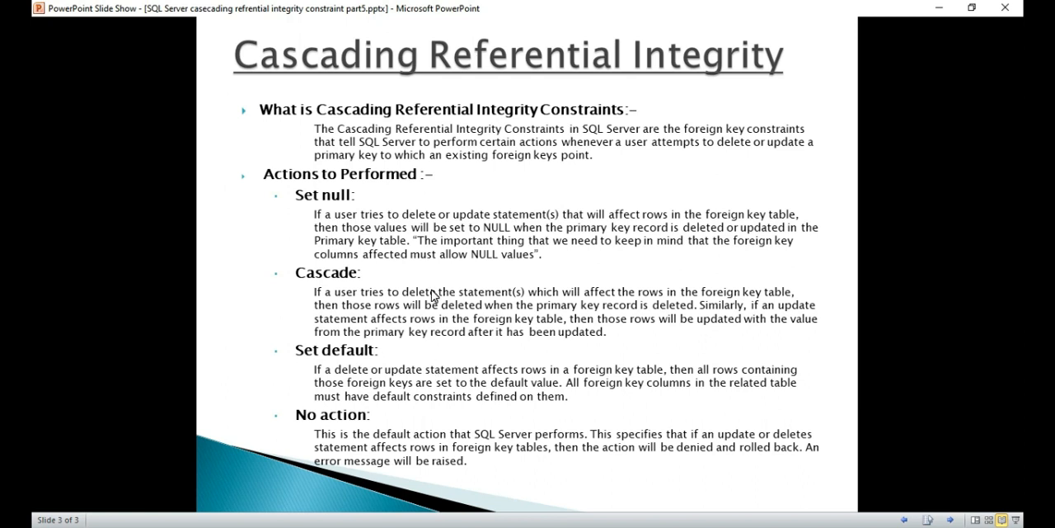
mouse_move(369, 217)
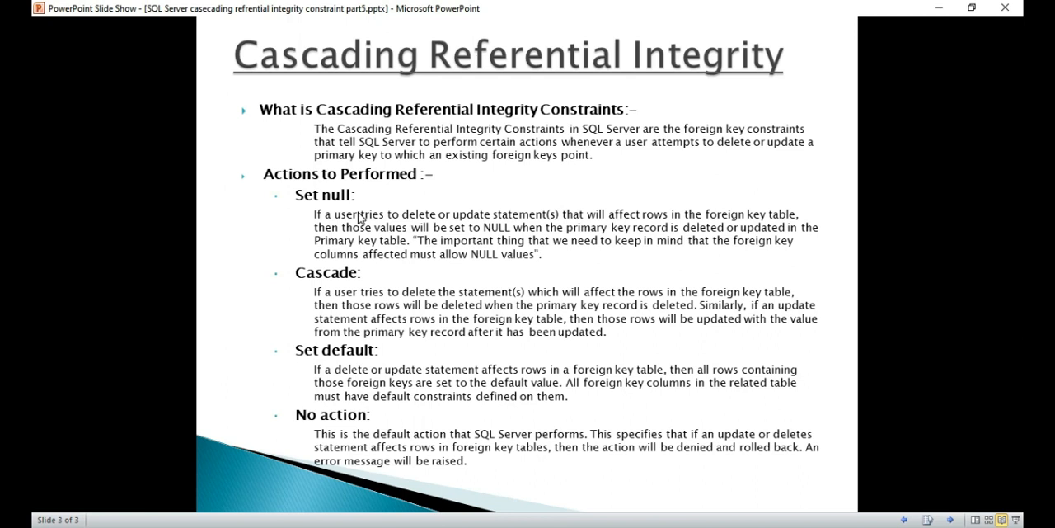
mouse_move(378, 283)
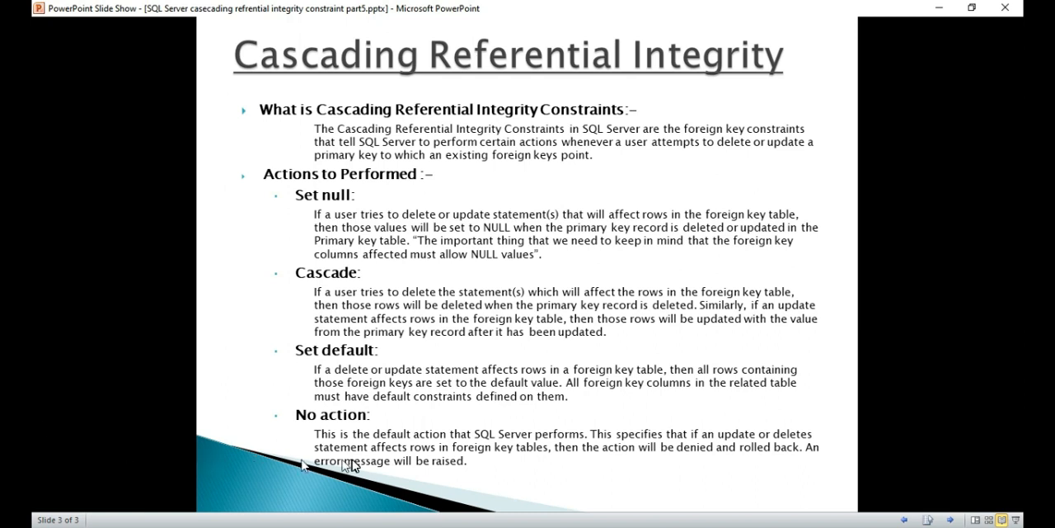
mouse_move(679, 524)
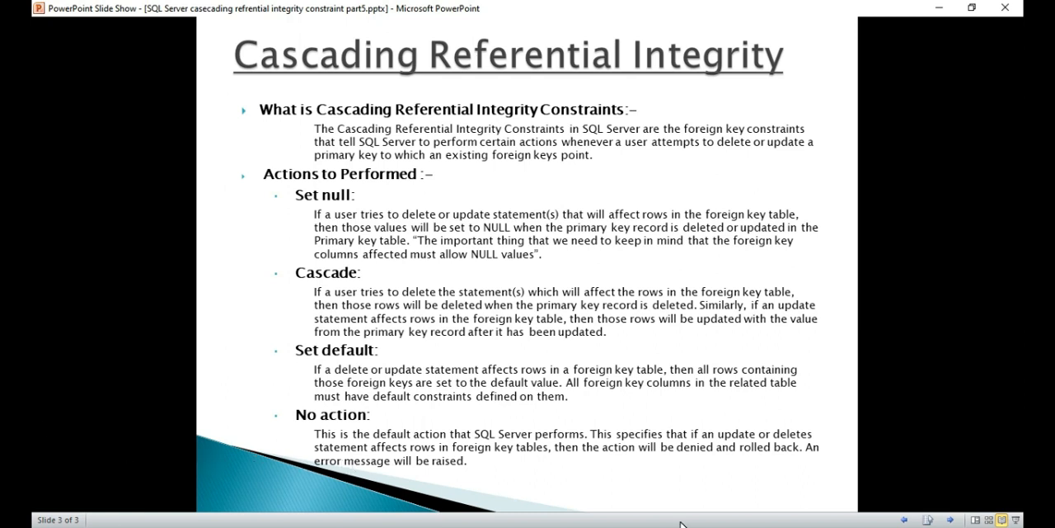